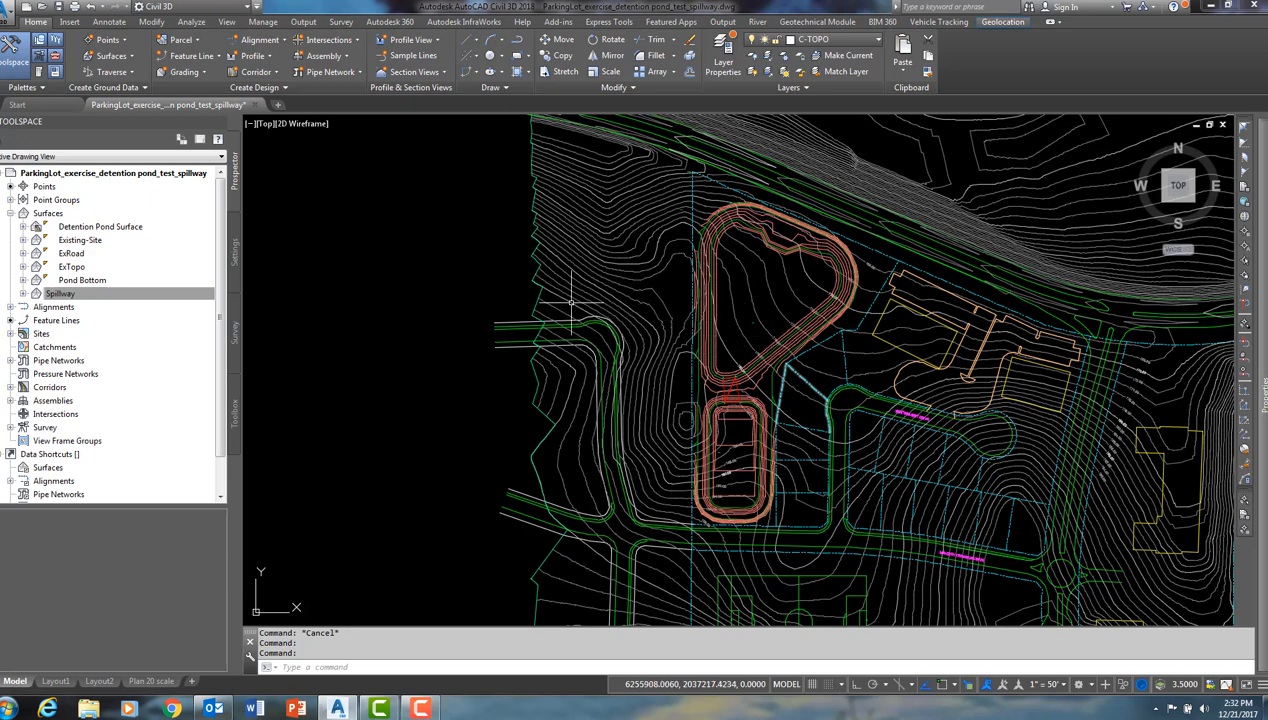
Step: Select the Detention Pond Surface in Prospector and bring up its right-click actions
{"action": "left_click", "coordinate": [60, 293]}
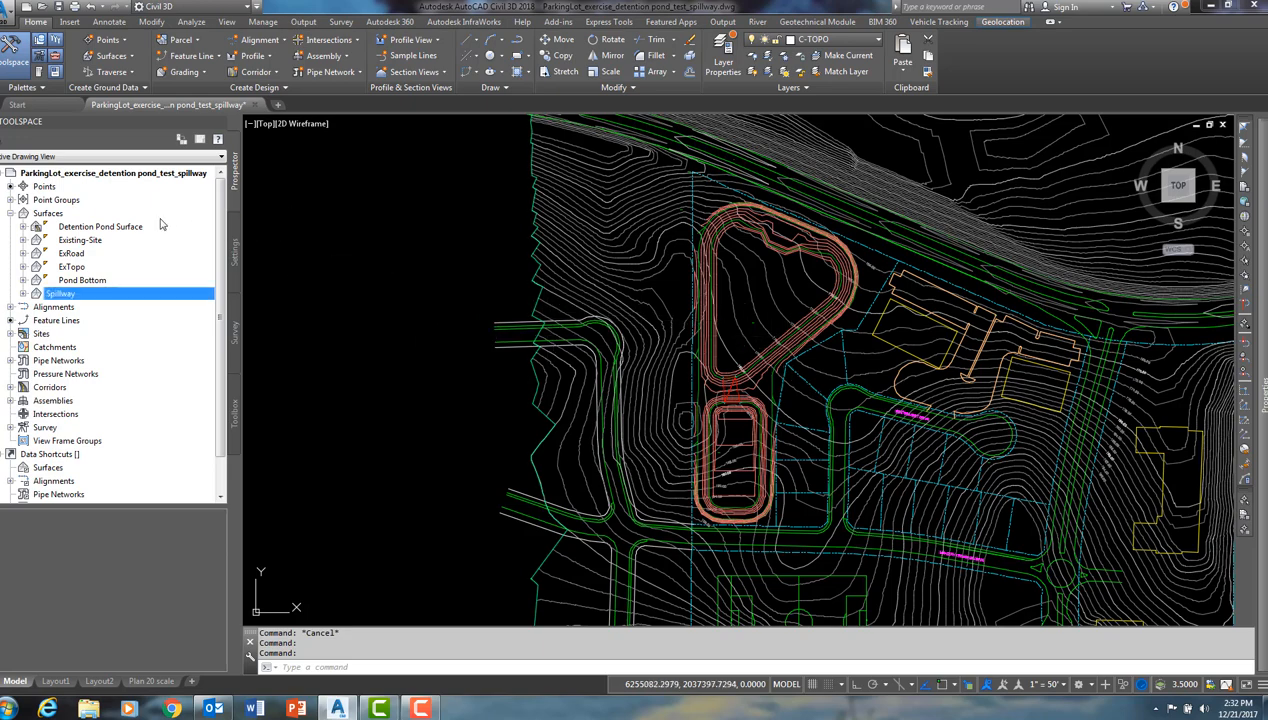
{"action": "mouse_move", "coordinate": [72, 234]}
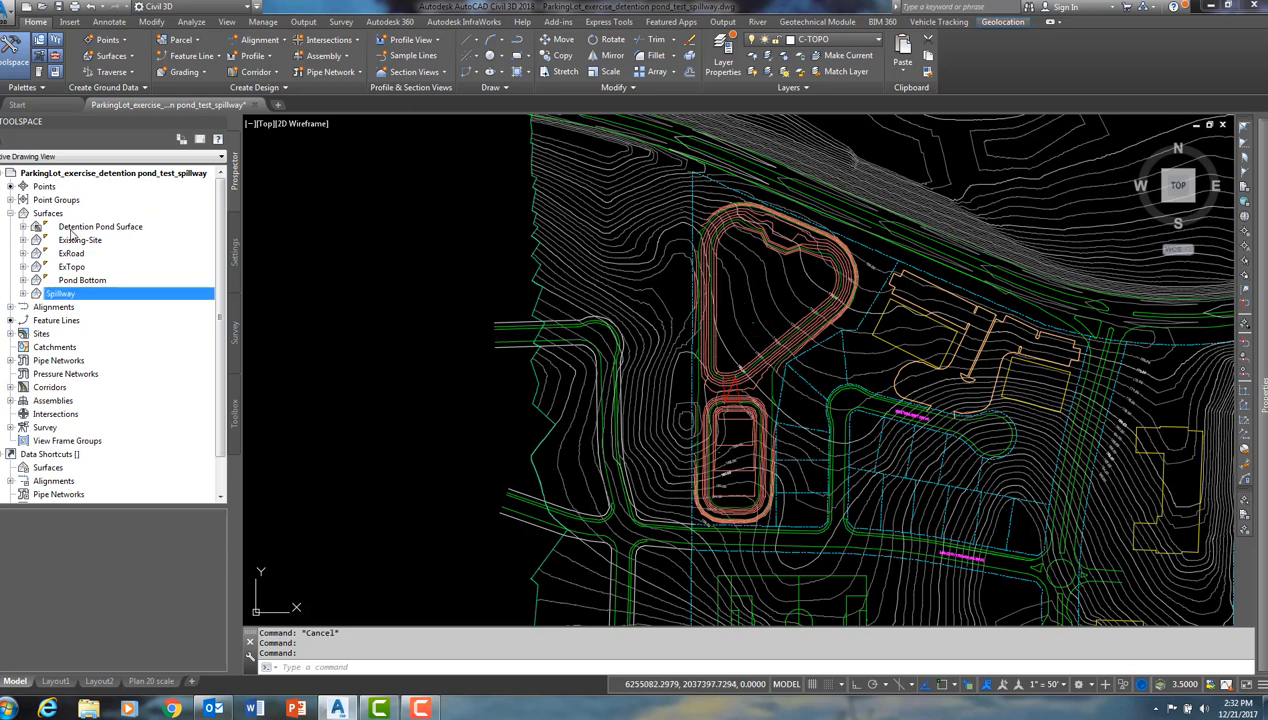
{"action": "left_click", "coordinate": [100, 226]}
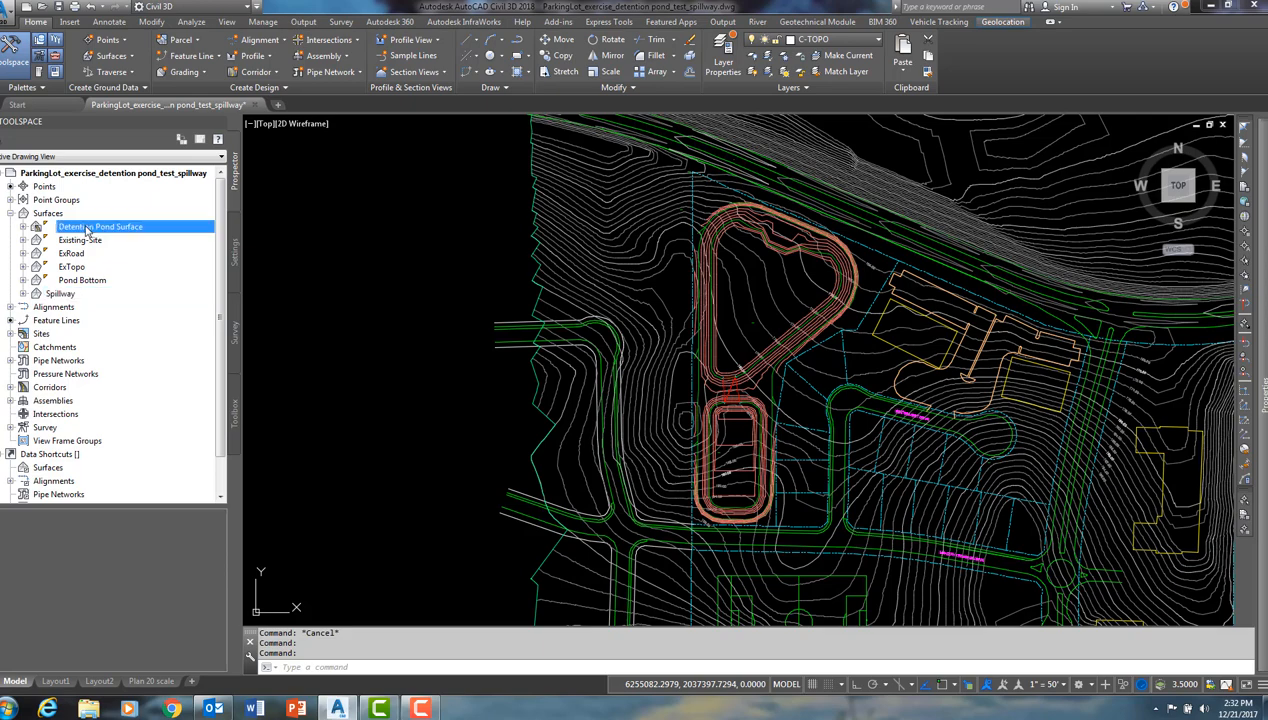
{"action": "right_click", "coordinate": [100, 226]}
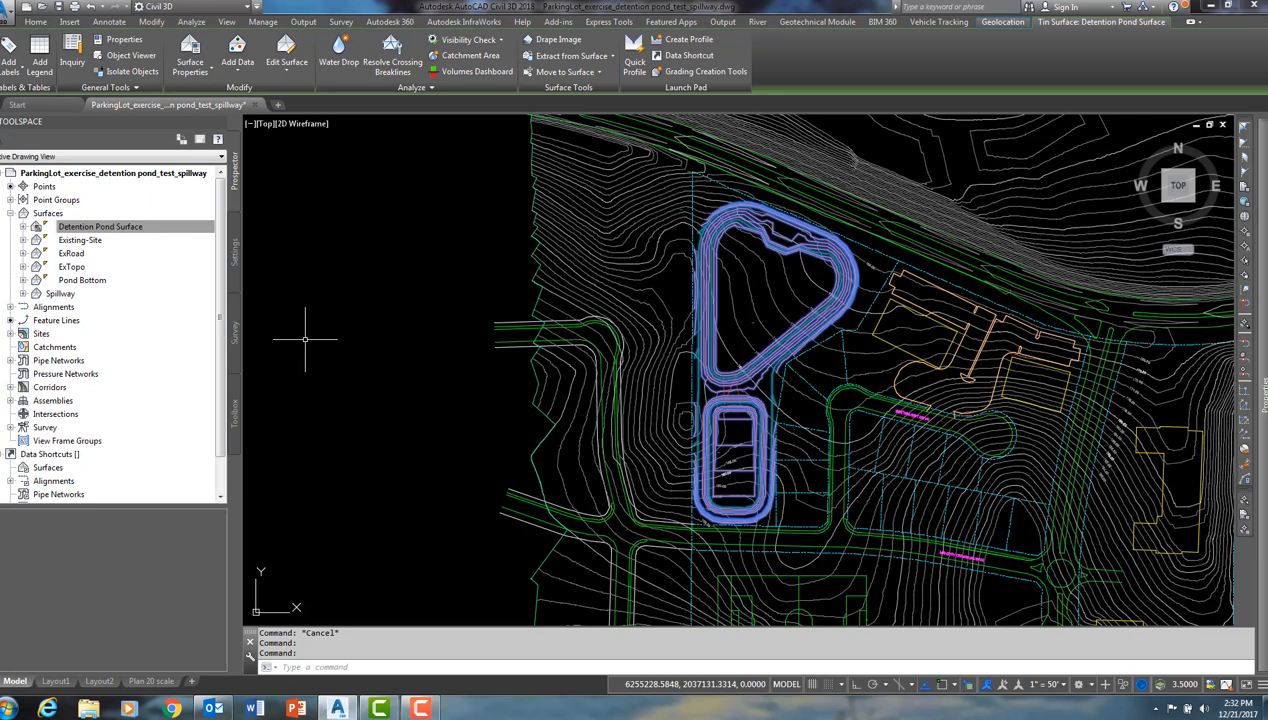
{"action": "mouse_move", "coordinate": [765, 302]}
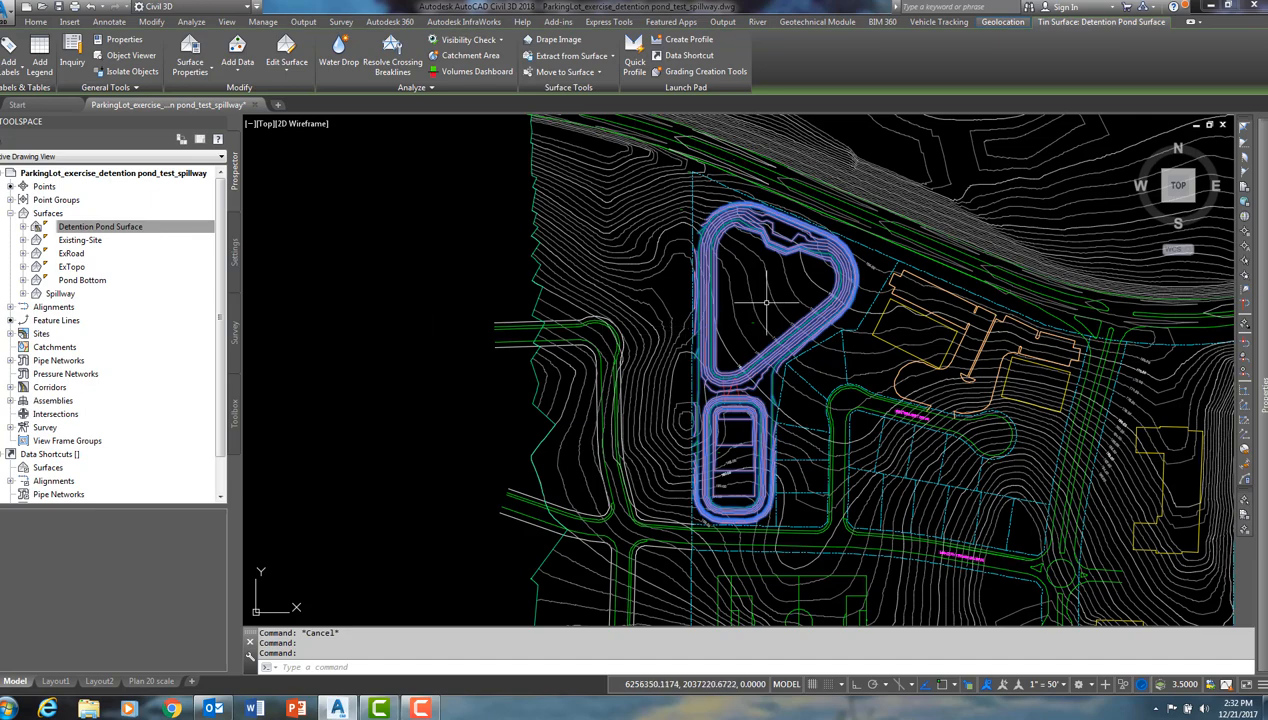
{"action": "mouse_move", "coordinate": [757, 320]}
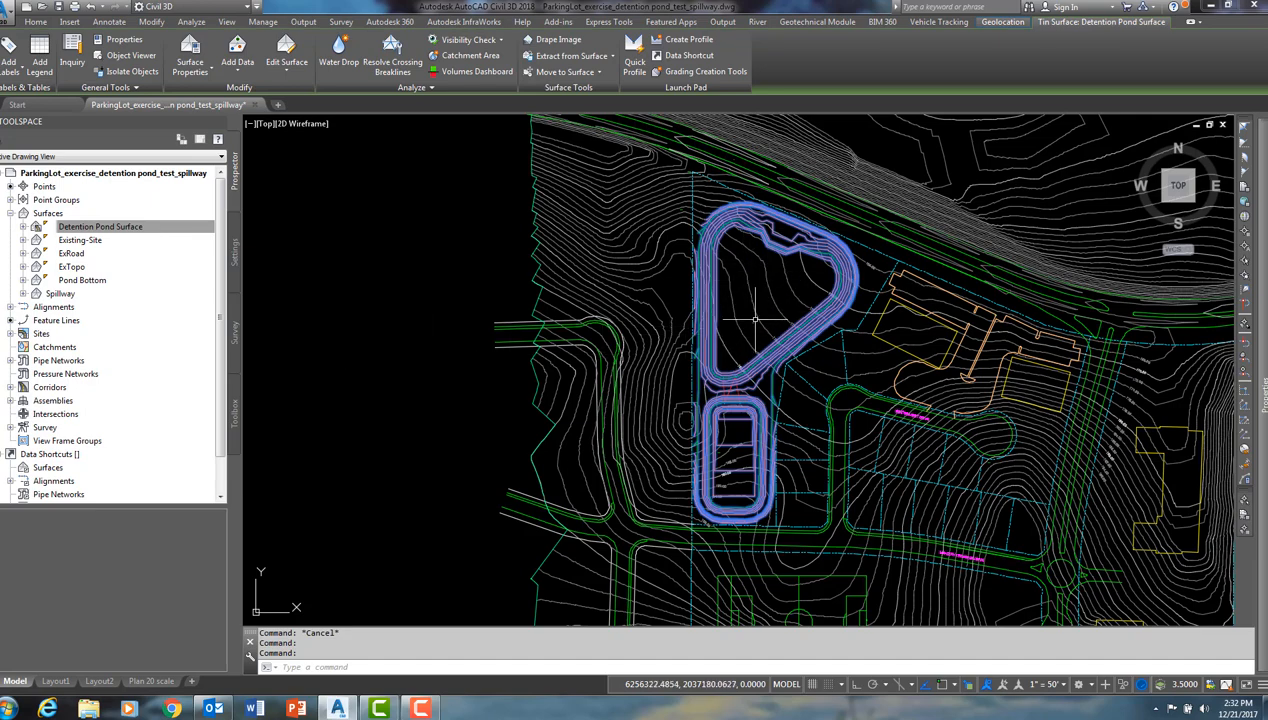
{"action": "mouse_move", "coordinate": [728, 455]}
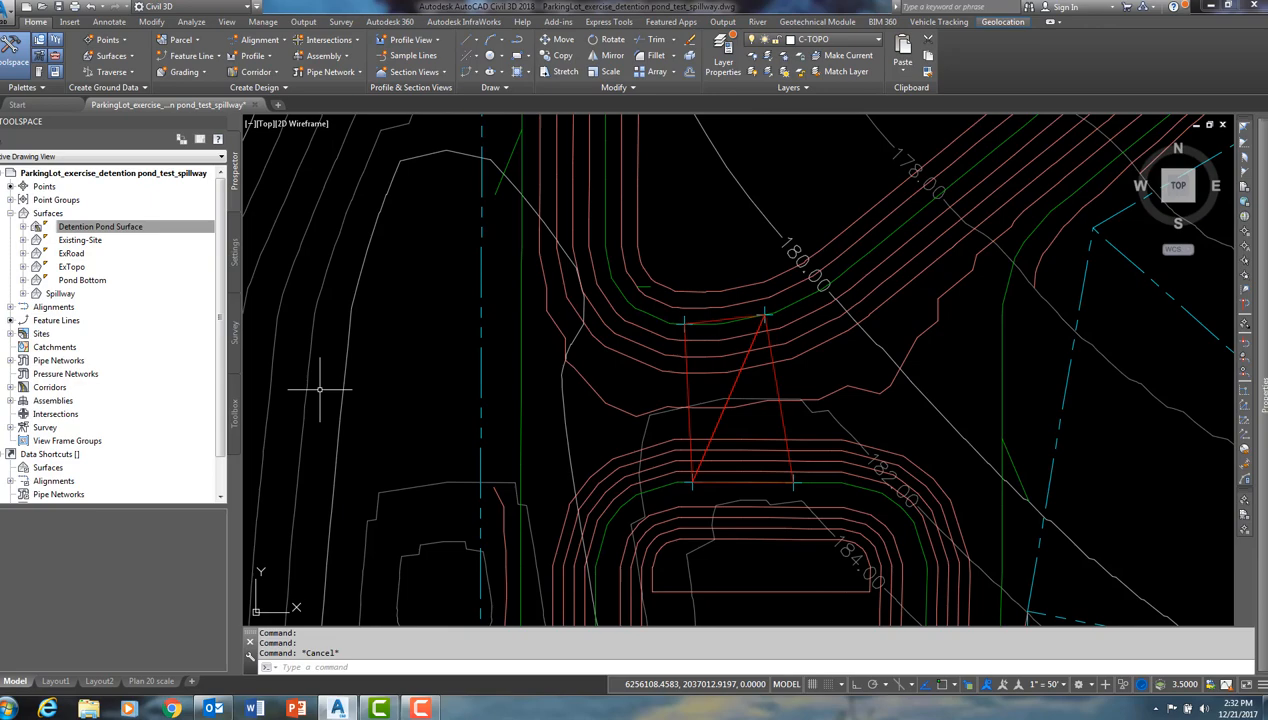
Step: Expand the Spillway surface in Prospector and bring up its right-click actions
{"action": "left_click", "coordinate": [100, 226]}
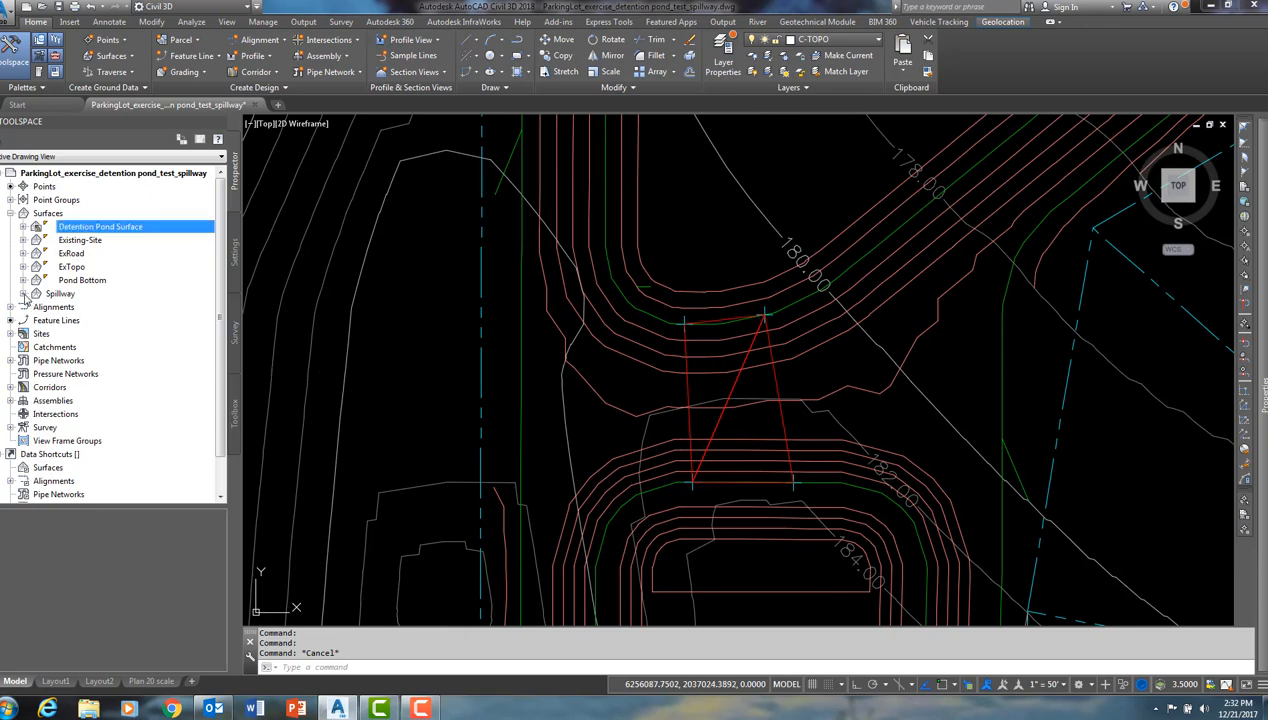
{"action": "left_click", "coordinate": [25, 293]}
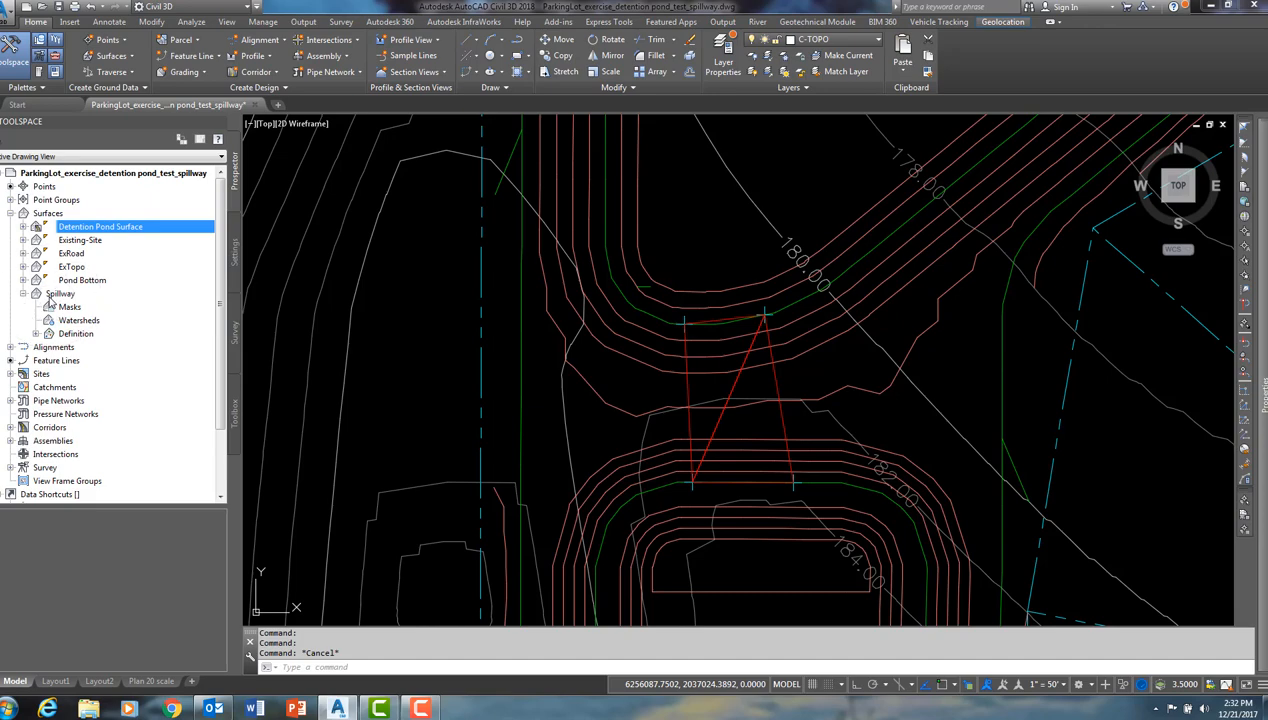
{"action": "left_click", "coordinate": [60, 293]}
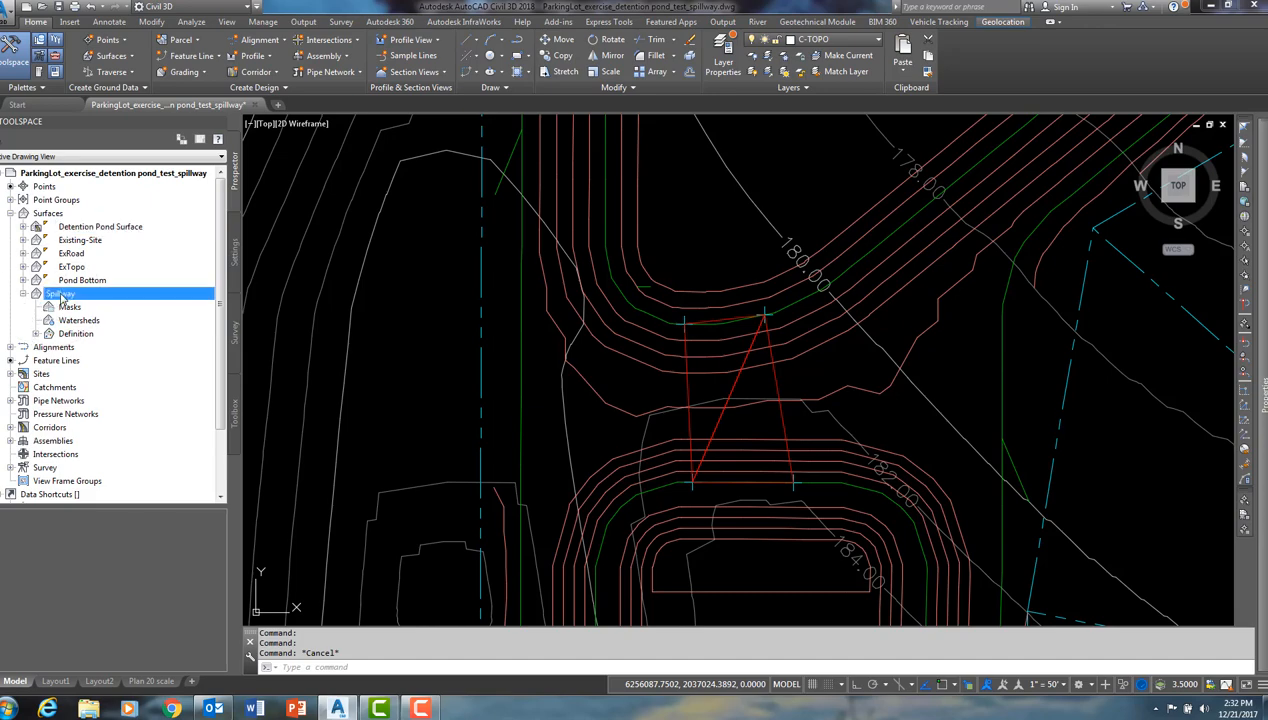
{"action": "right_click", "coordinate": [55, 293]}
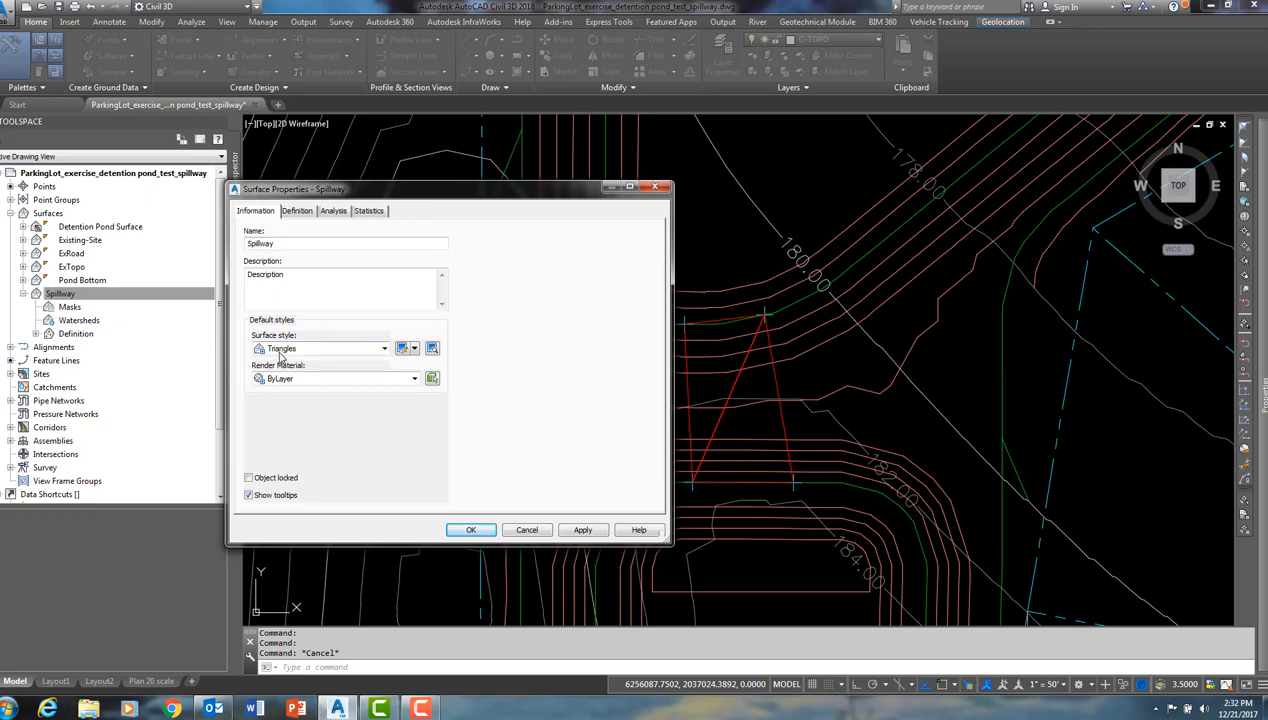
{"action": "mouse_move", "coordinate": [770, 317]}
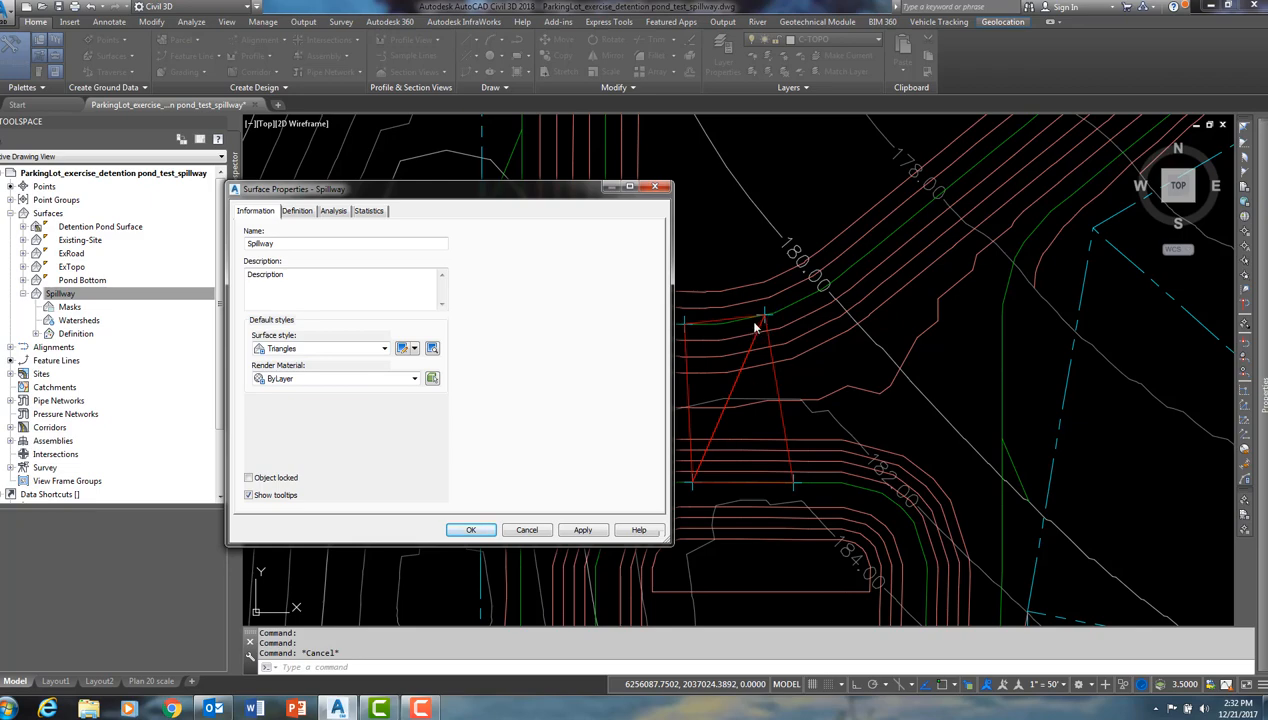
{"action": "mouse_move", "coordinate": [560, 426]}
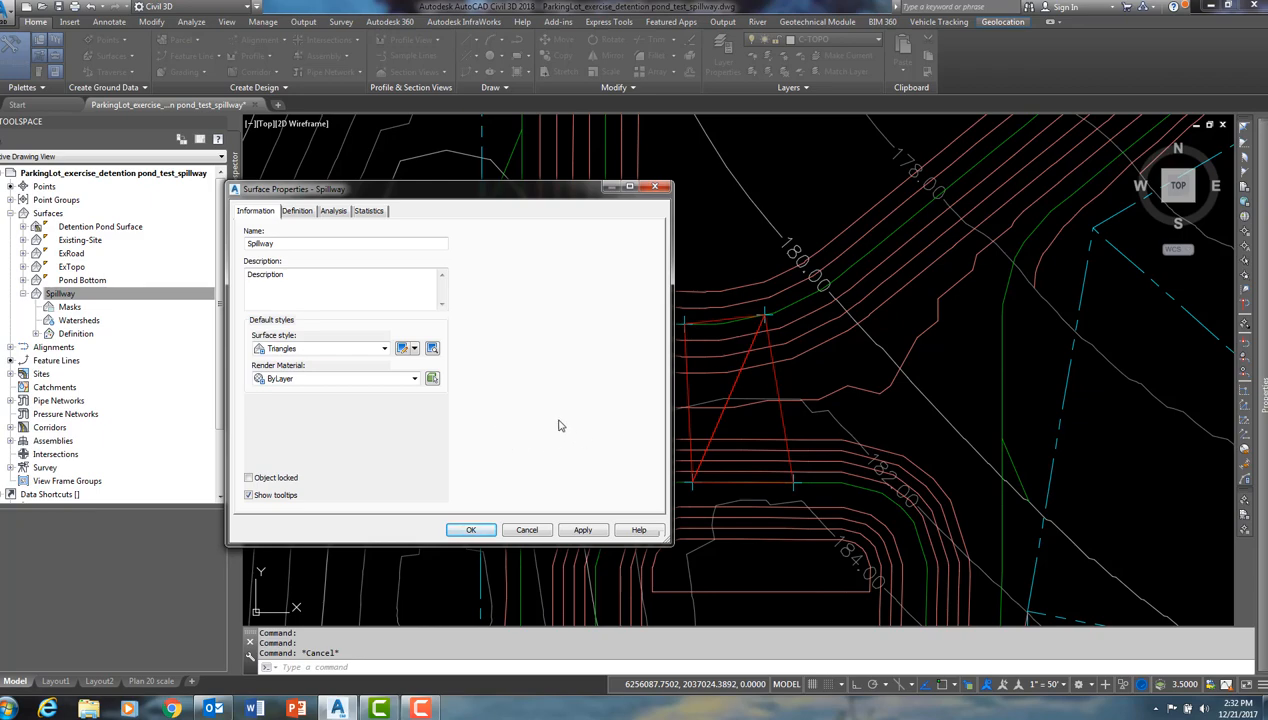
{"action": "mouse_move", "coordinate": [756, 401]}
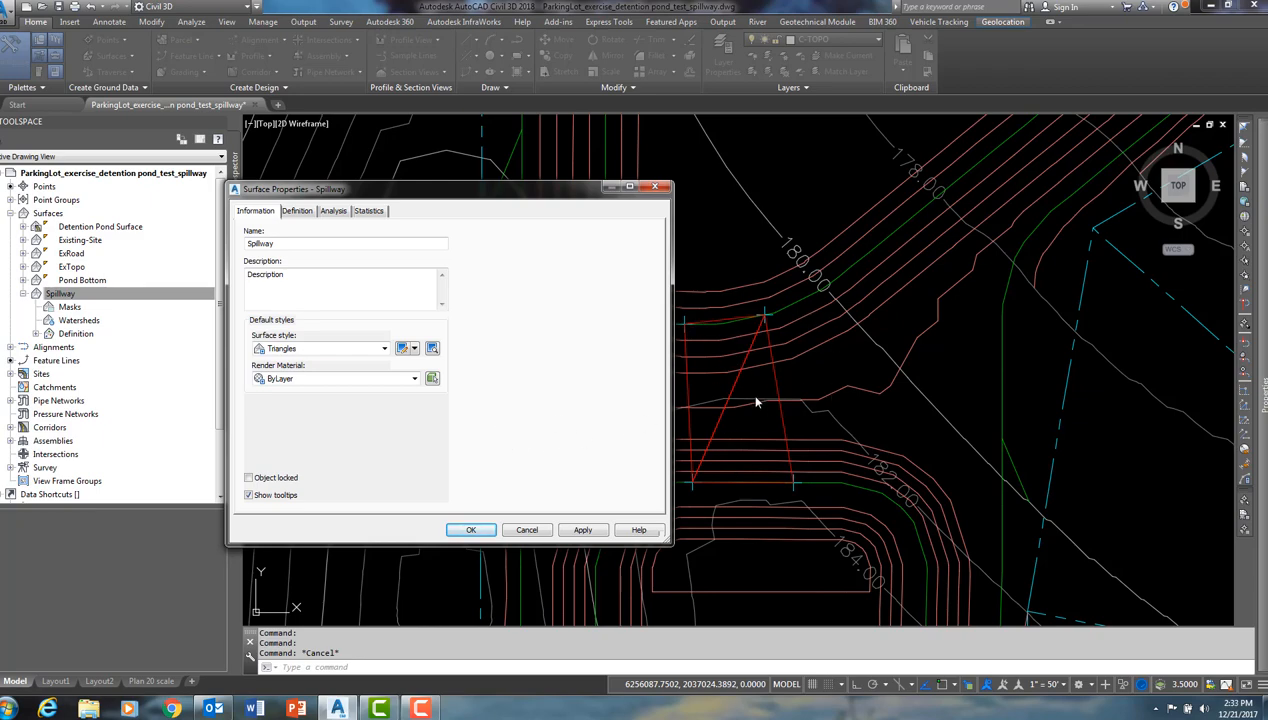
{"action": "left_click", "coordinate": [296, 210]}
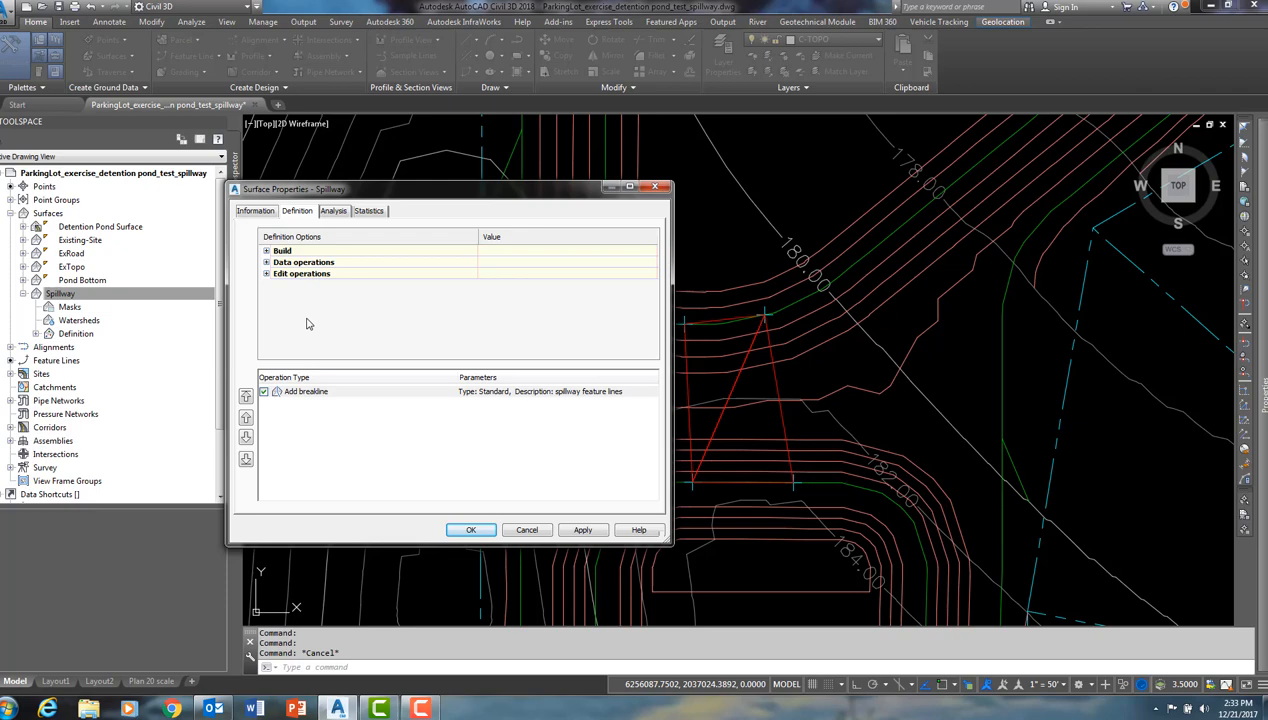
{"action": "mouse_move", "coordinate": [575, 411]}
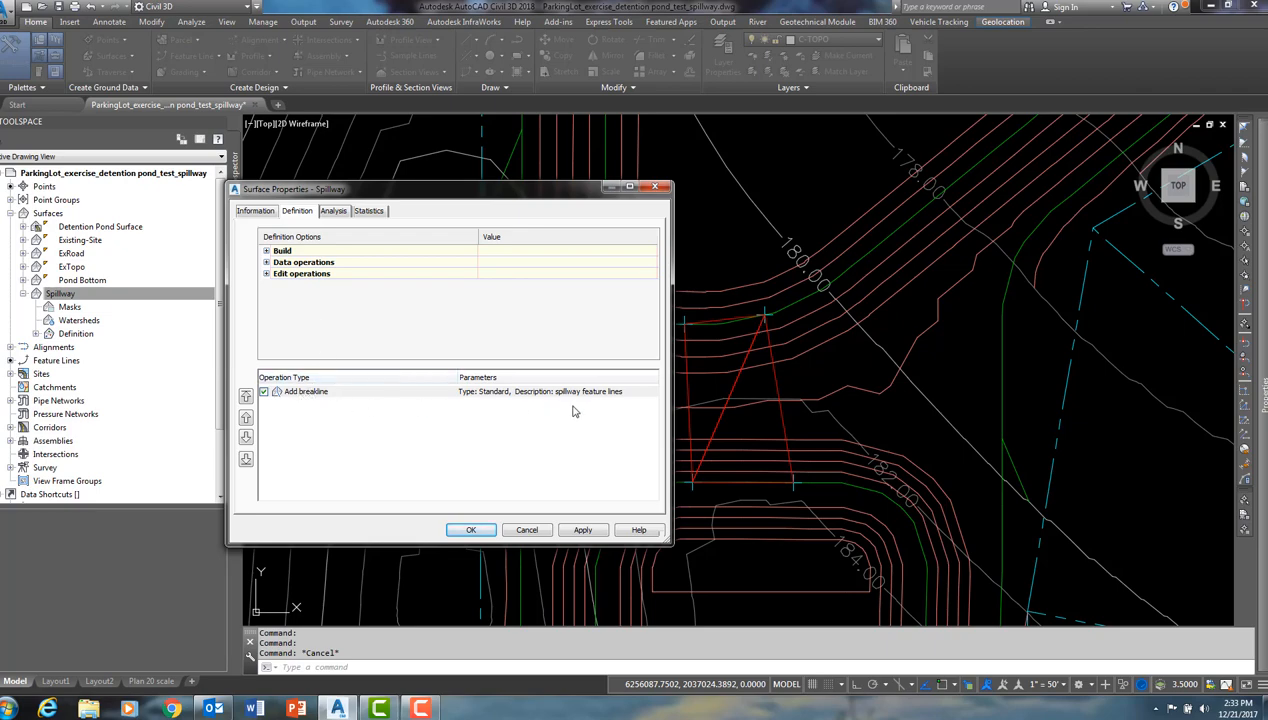
{"action": "mouse_move", "coordinate": [585, 400]}
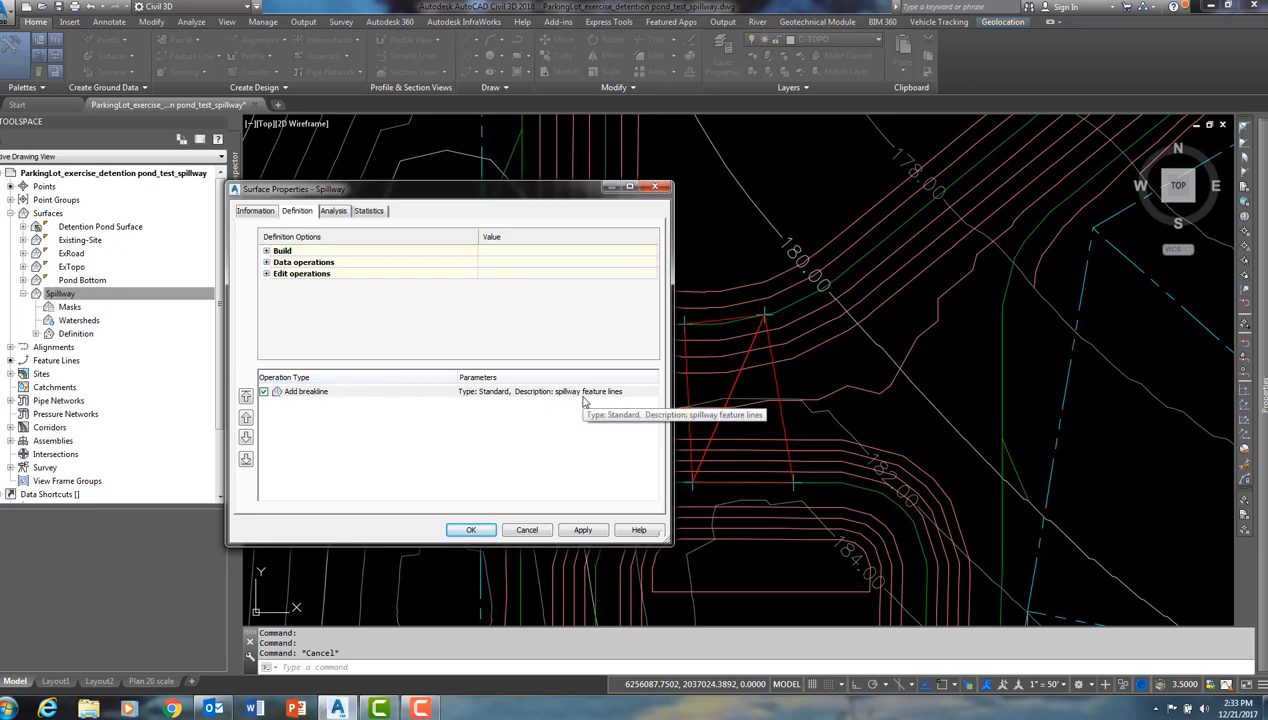
{"action": "mouse_move", "coordinate": [323, 392]}
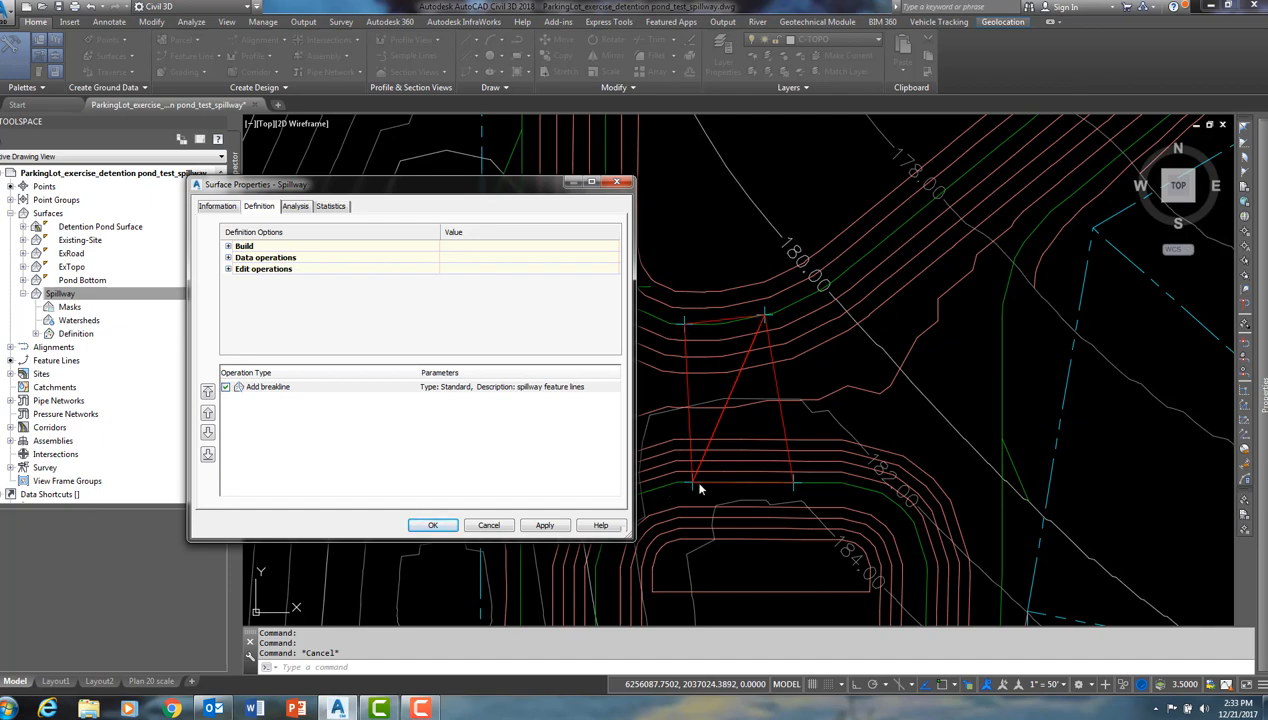
{"action": "mouse_move", "coordinate": [810, 354]}
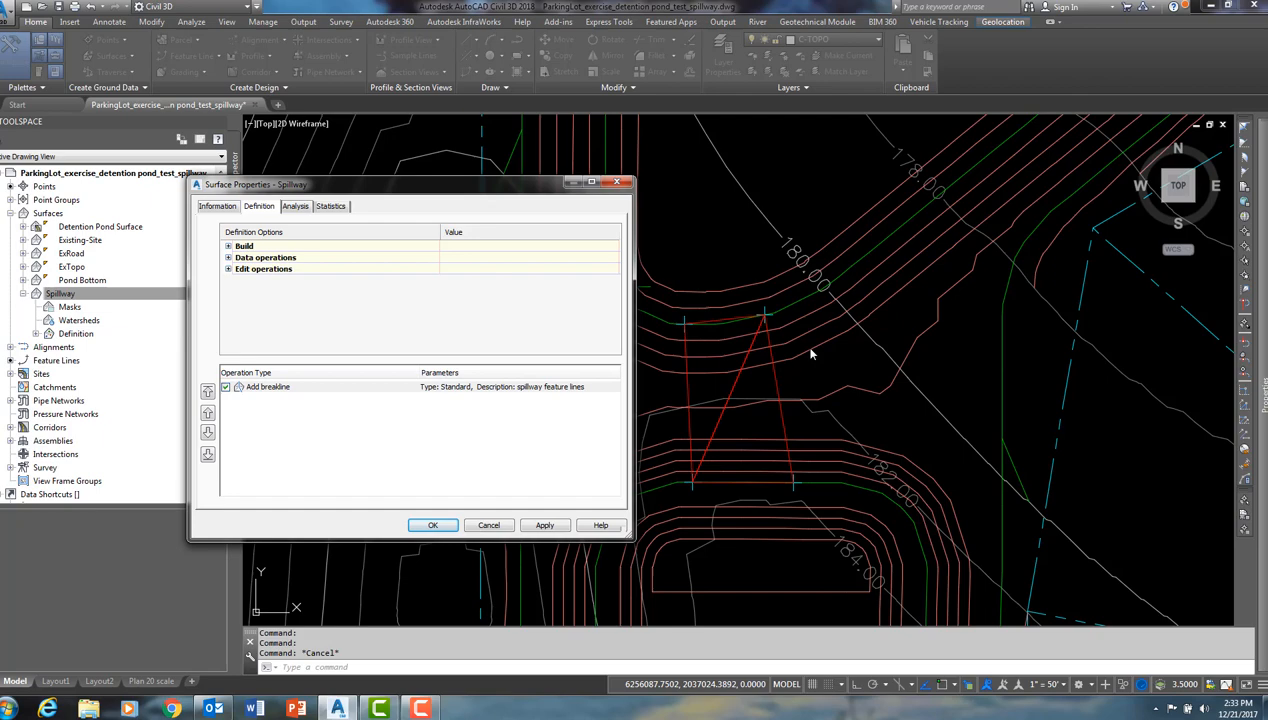
{"action": "mouse_move", "coordinate": [685, 333]}
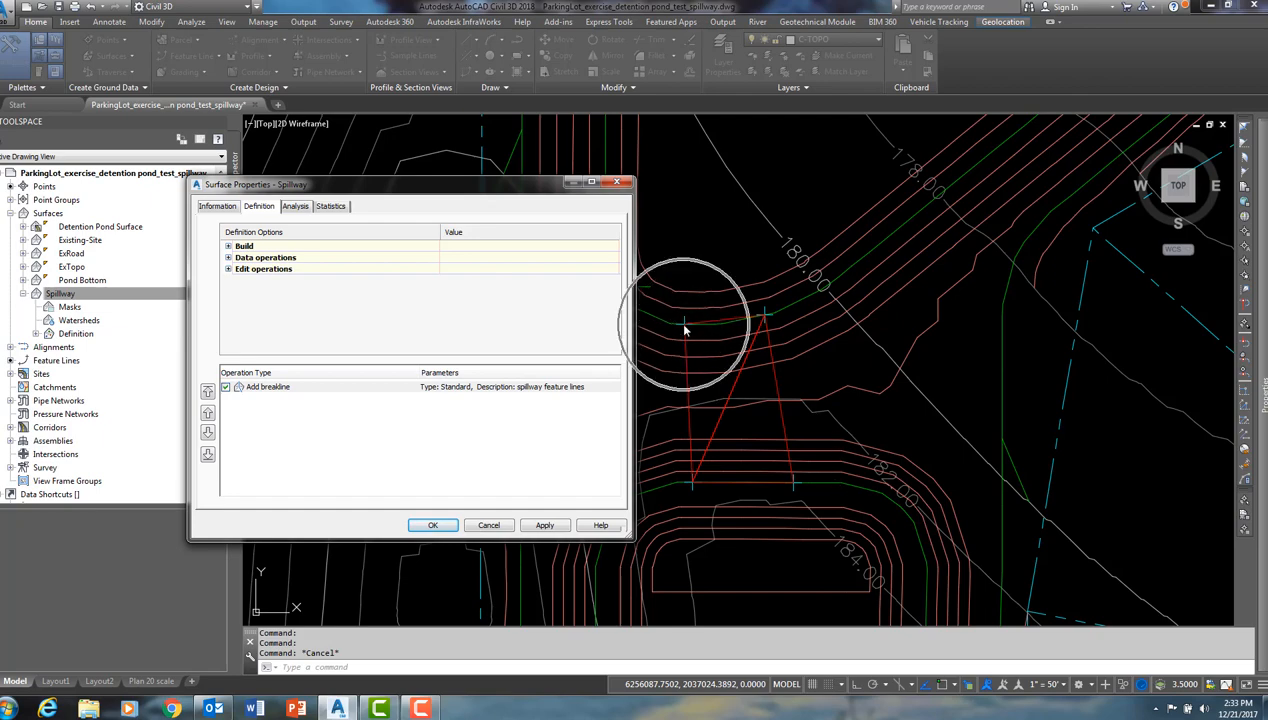
{"action": "mouse_move", "coordinate": [693, 485]}
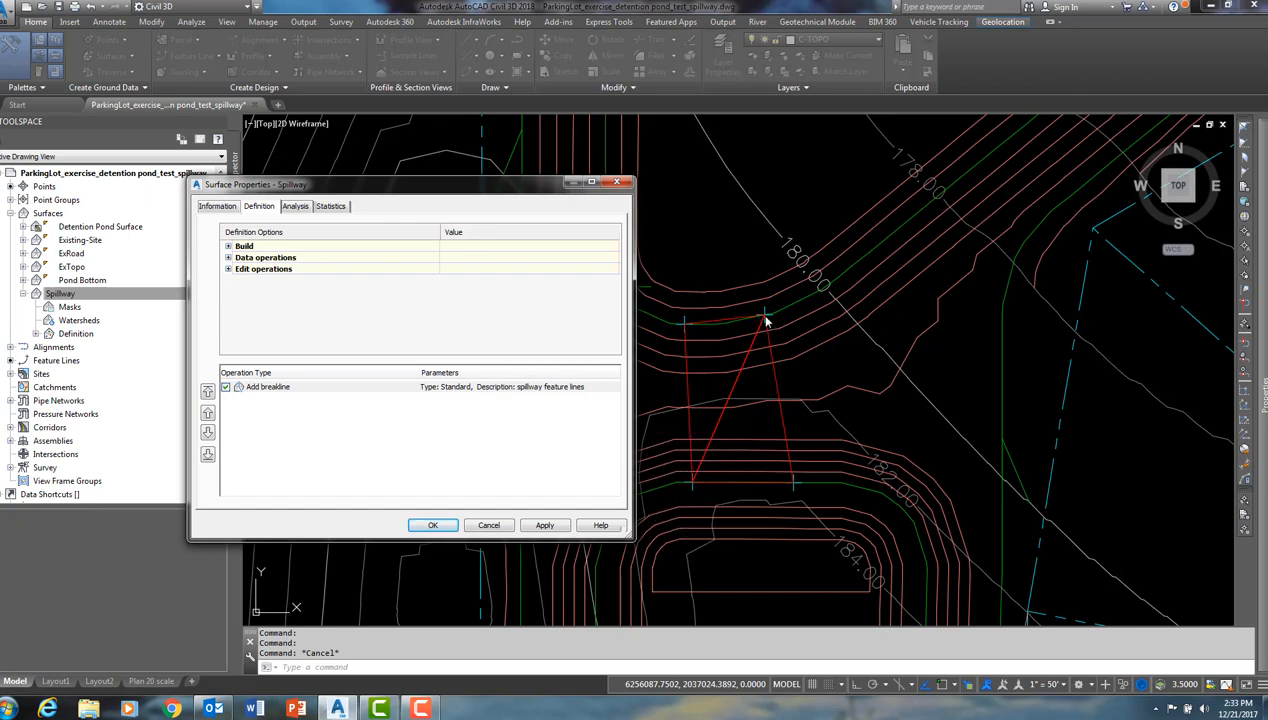
{"action": "mouse_move", "coordinate": [791, 489]}
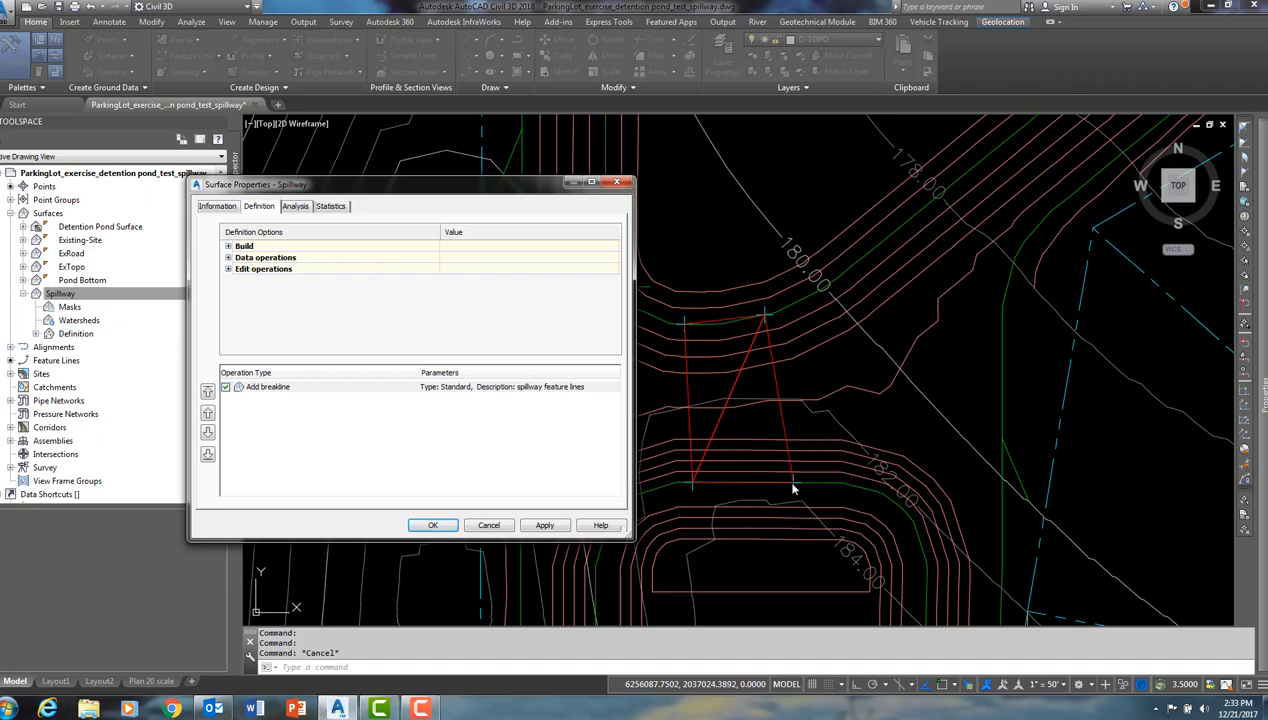
{"action": "mouse_move", "coordinate": [359, 300]}
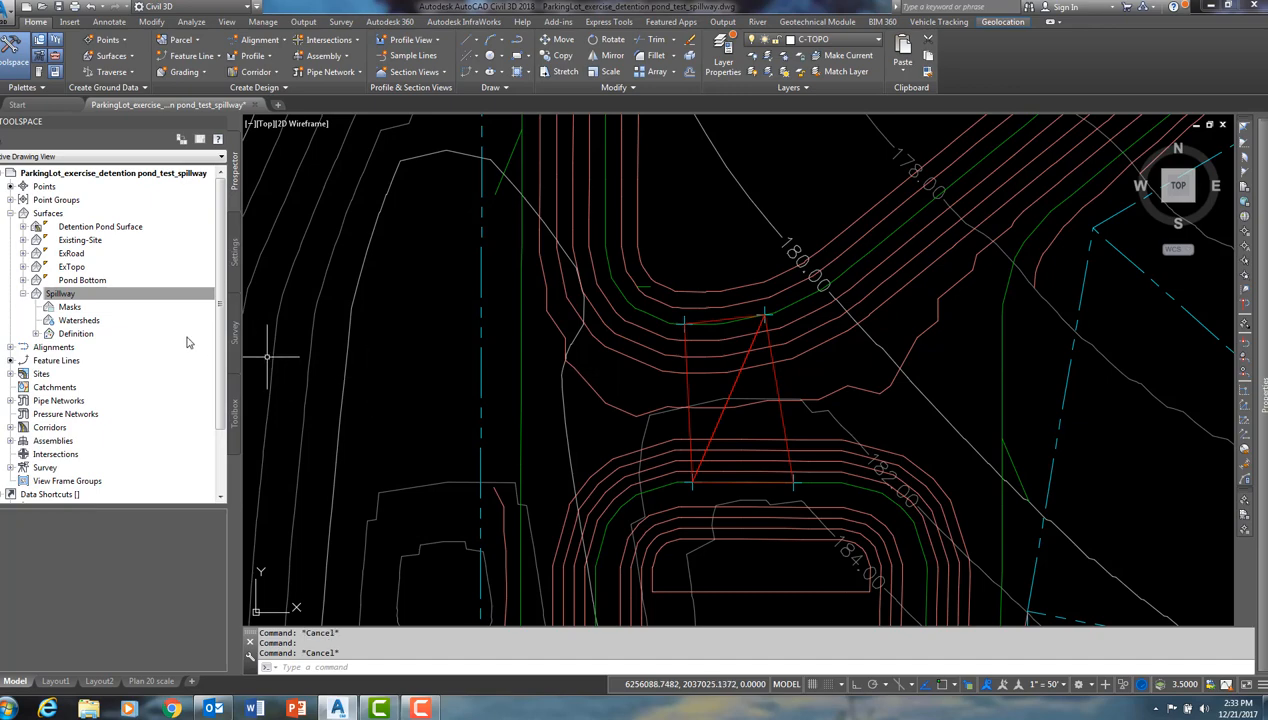
{"action": "left_click", "coordinate": [62, 293]}
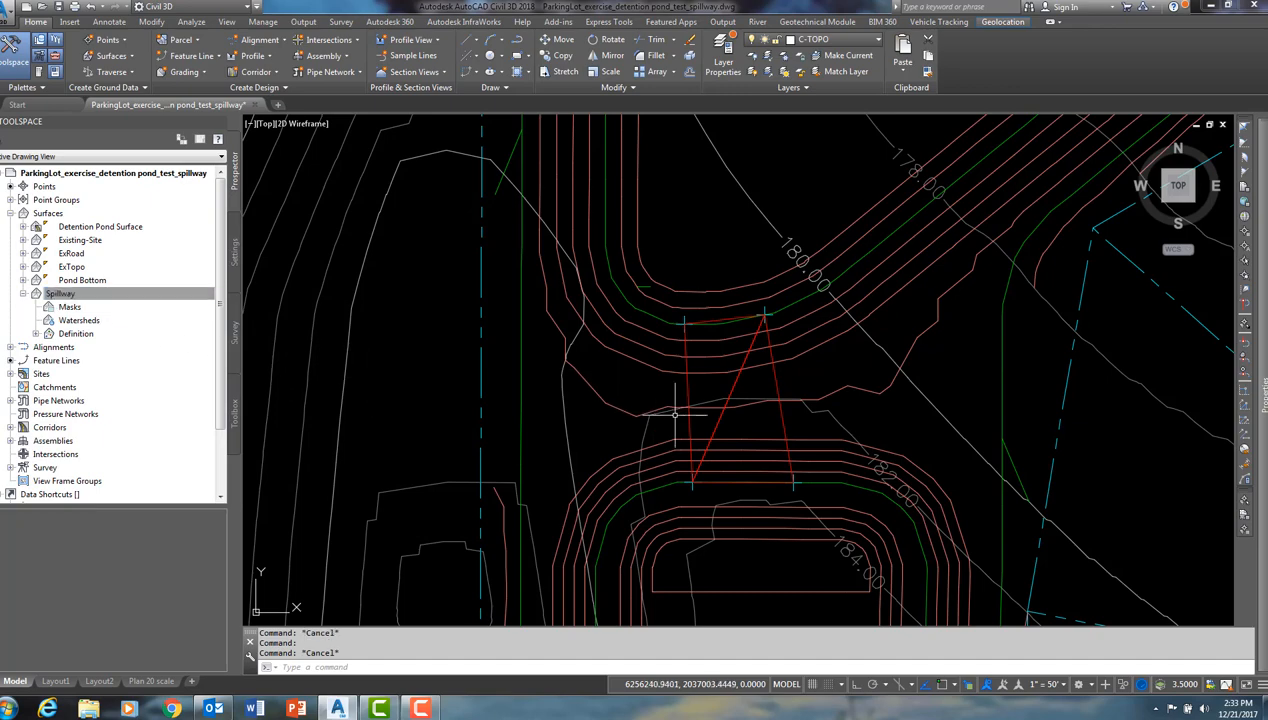
{"action": "mouse_move", "coordinate": [718, 388]}
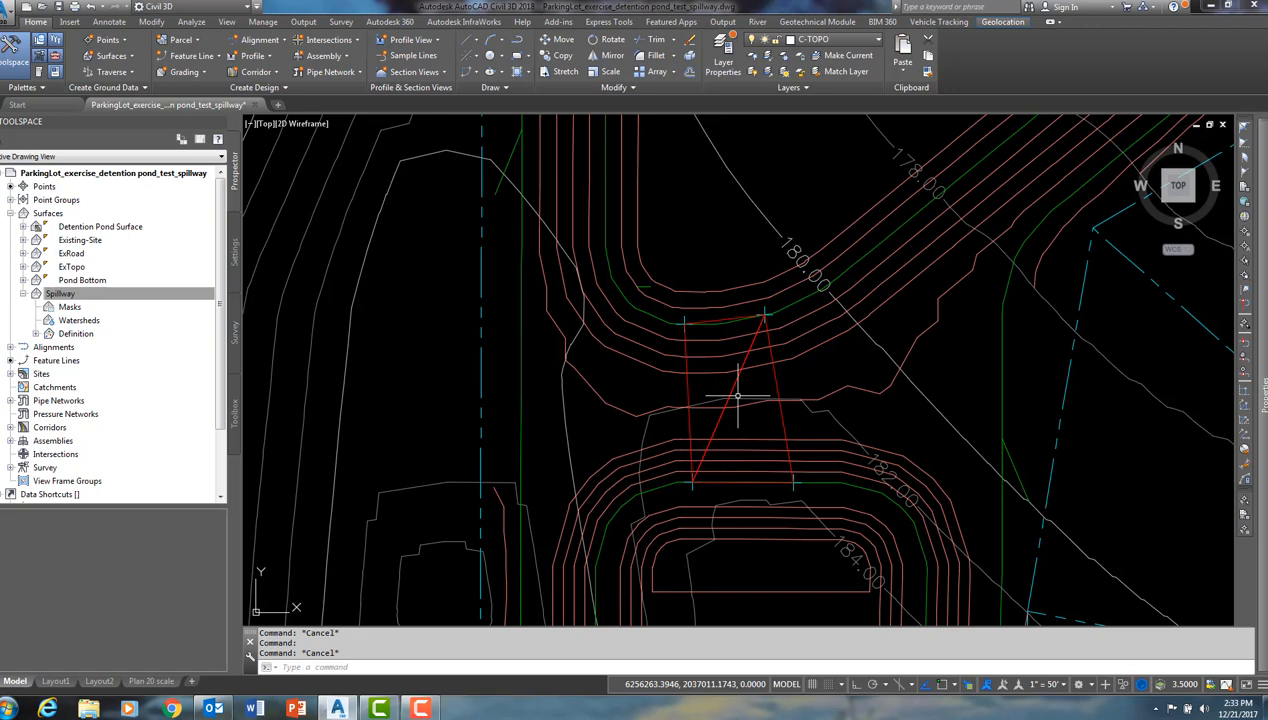
{"action": "mouse_move", "coordinate": [768, 428]}
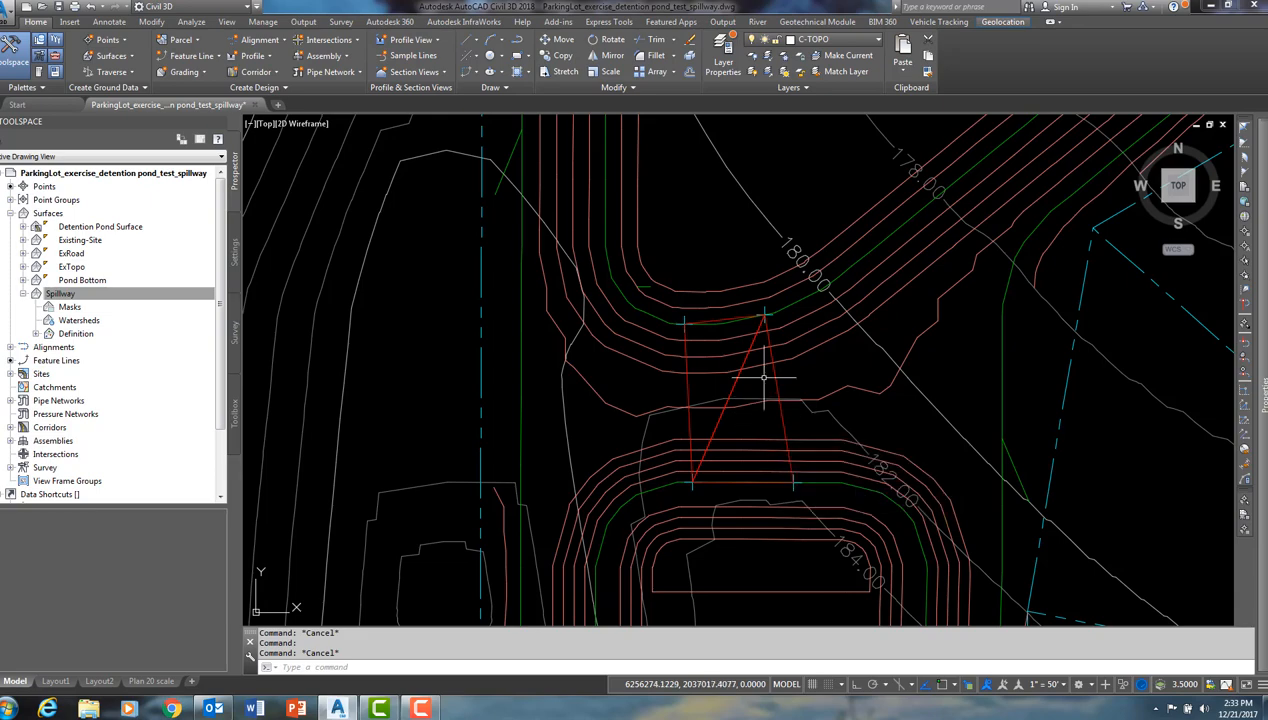
{"action": "mouse_move", "coordinate": [765, 378]}
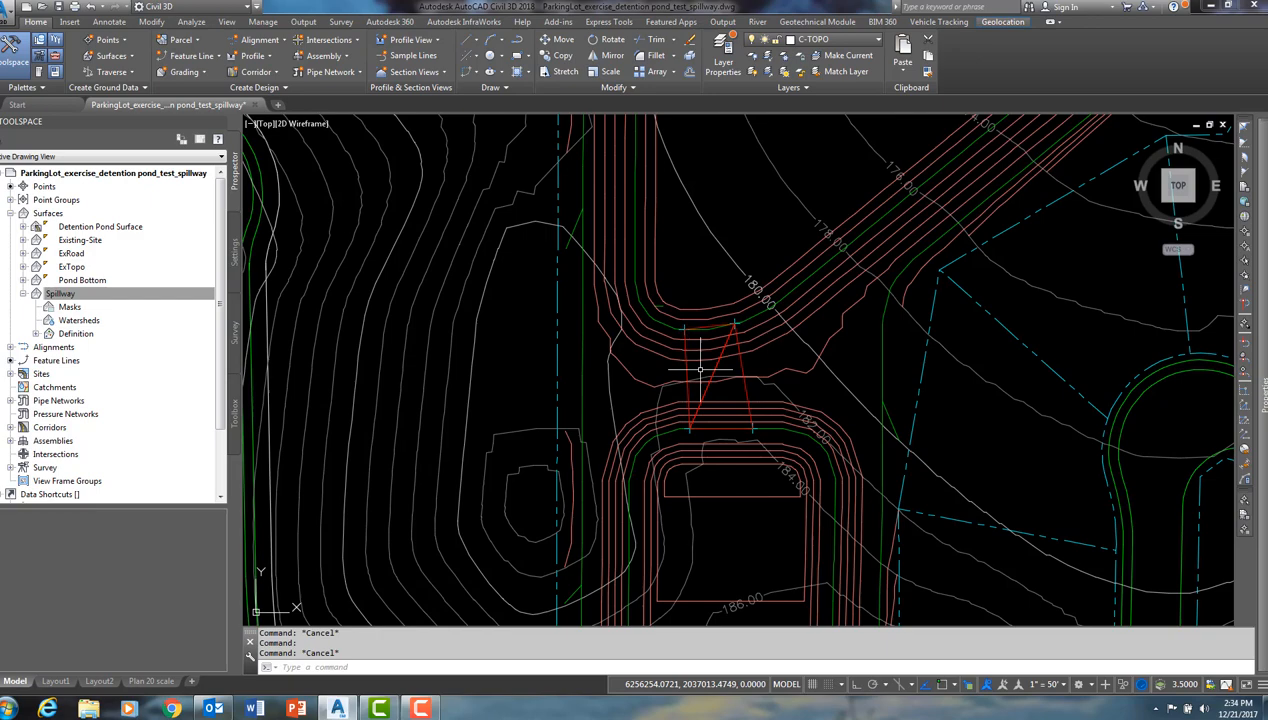
Step: Collapse Spillway, then expand Detention Pond Surface and its Definition to list breaklines, contours, edits
{"action": "left_click", "coordinate": [60, 293]}
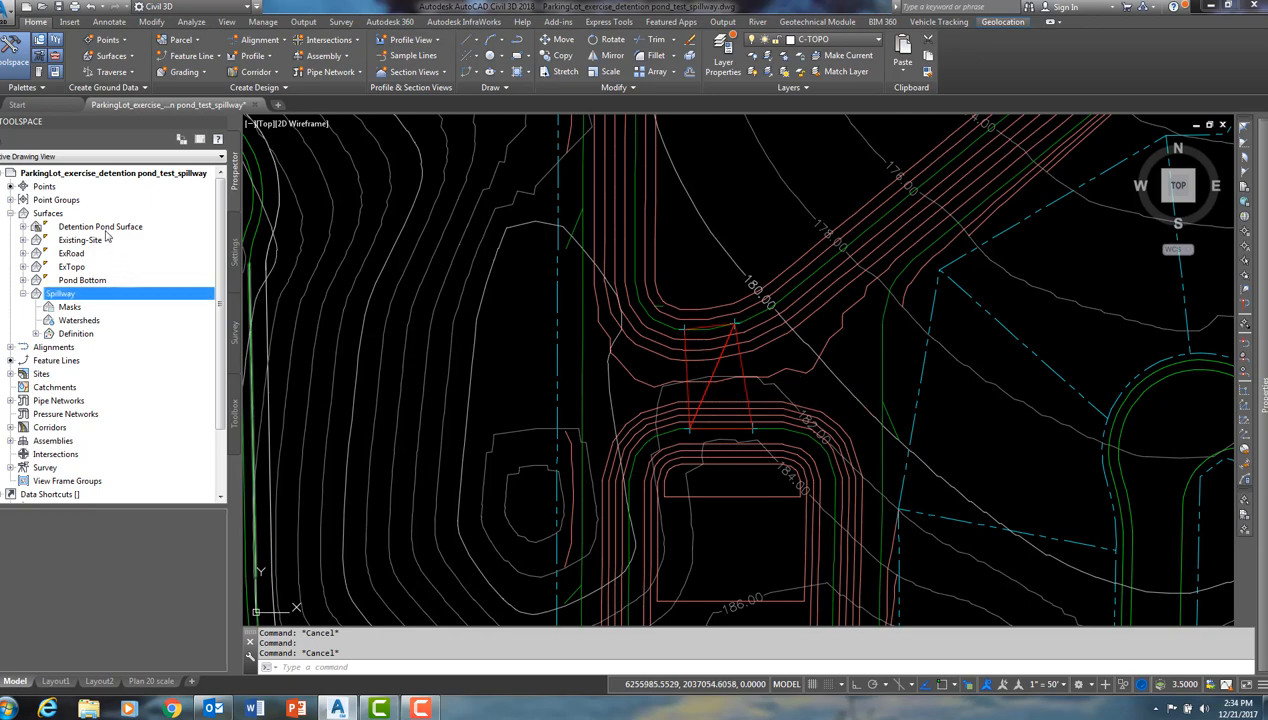
{"action": "left_click", "coordinate": [35, 293]}
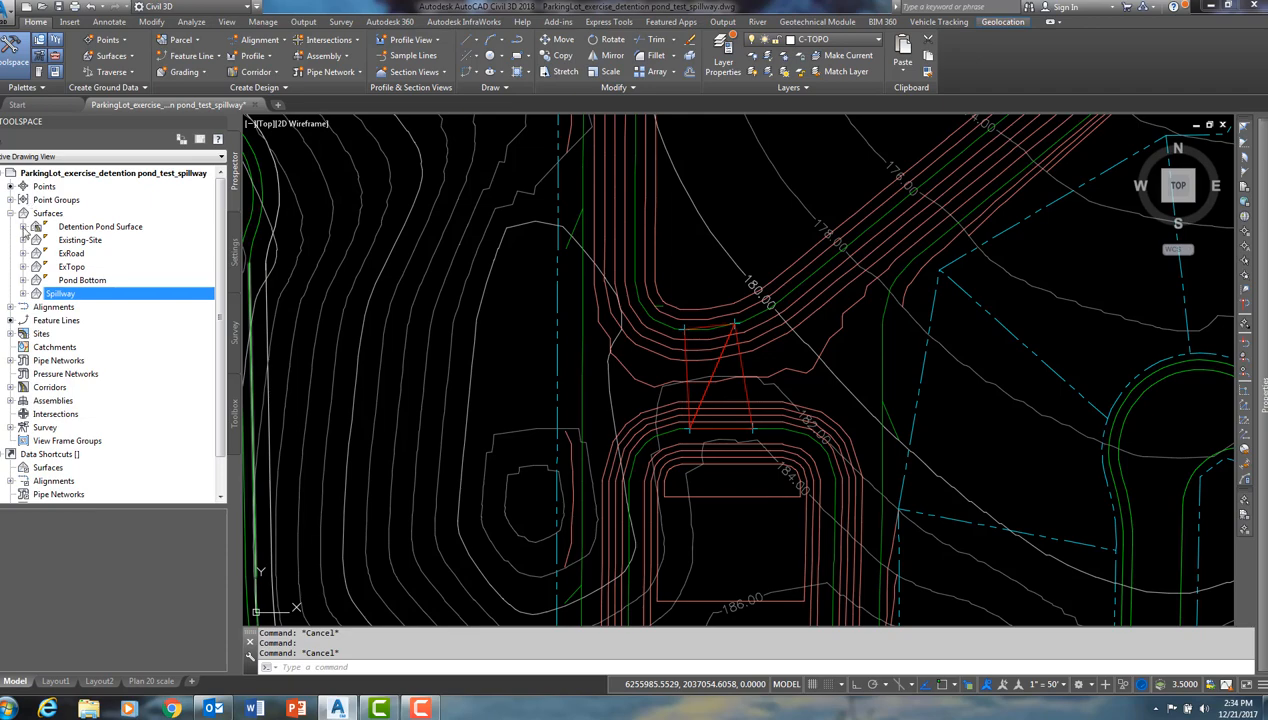
{"action": "left_click", "coordinate": [23, 226]}
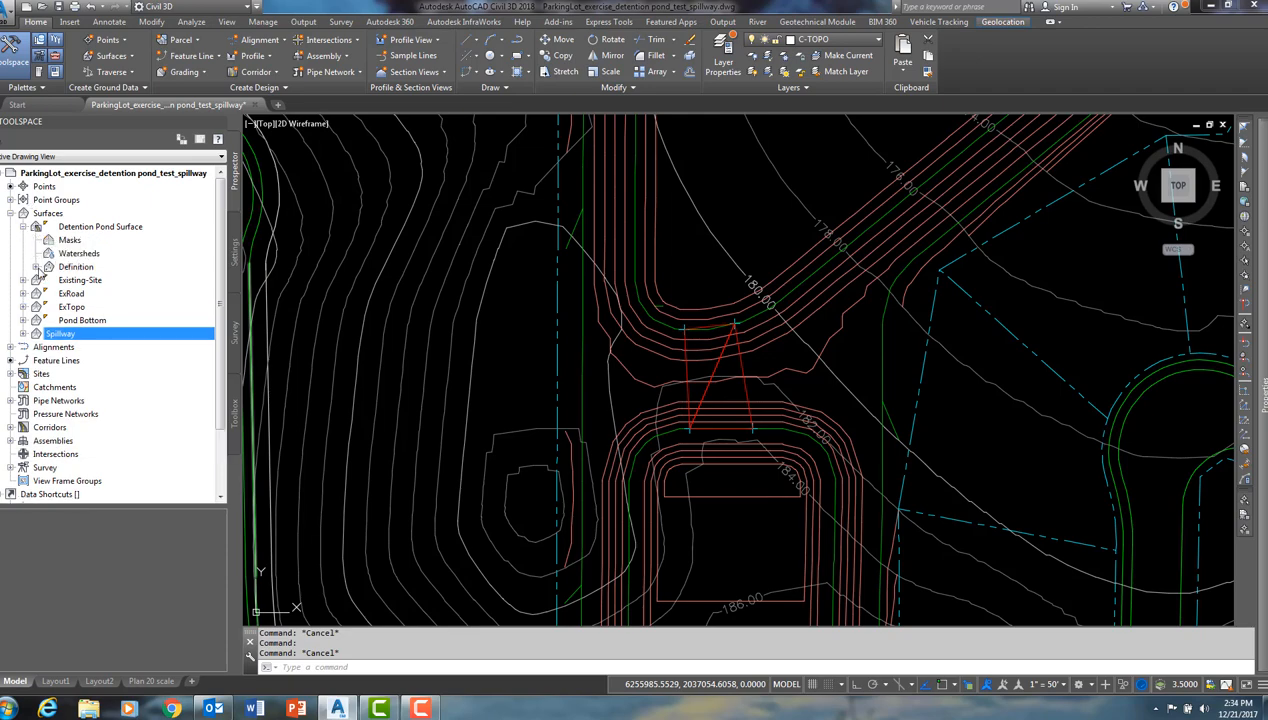
{"action": "left_click", "coordinate": [35, 266]}
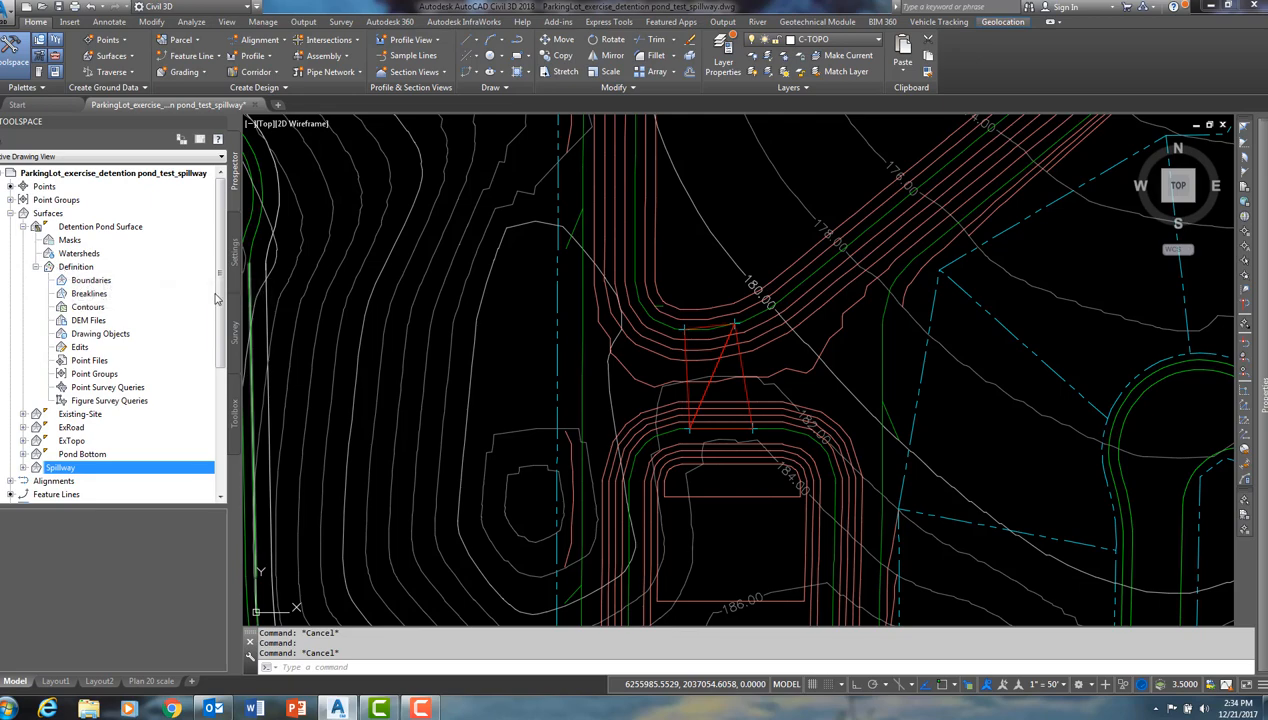
{"action": "scroll", "scroll_direction": "down", "scroll_amount": 3}
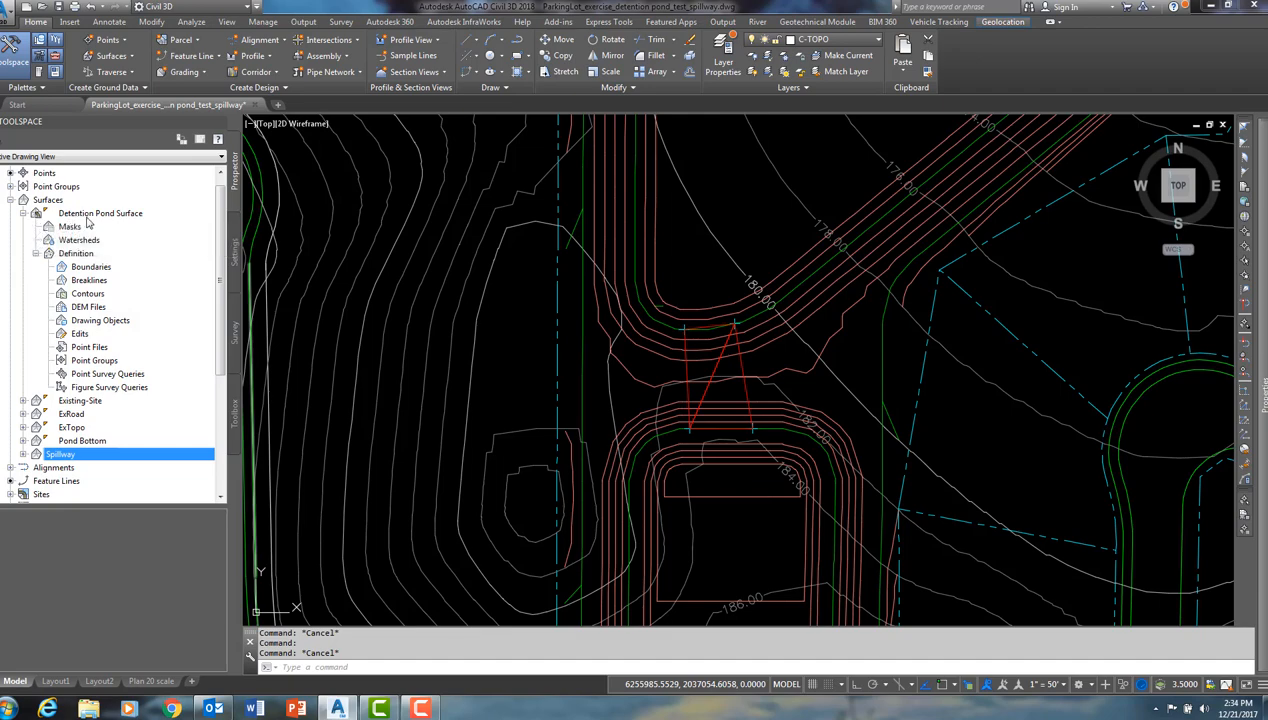
{"action": "mouse_move", "coordinate": [128, 259]}
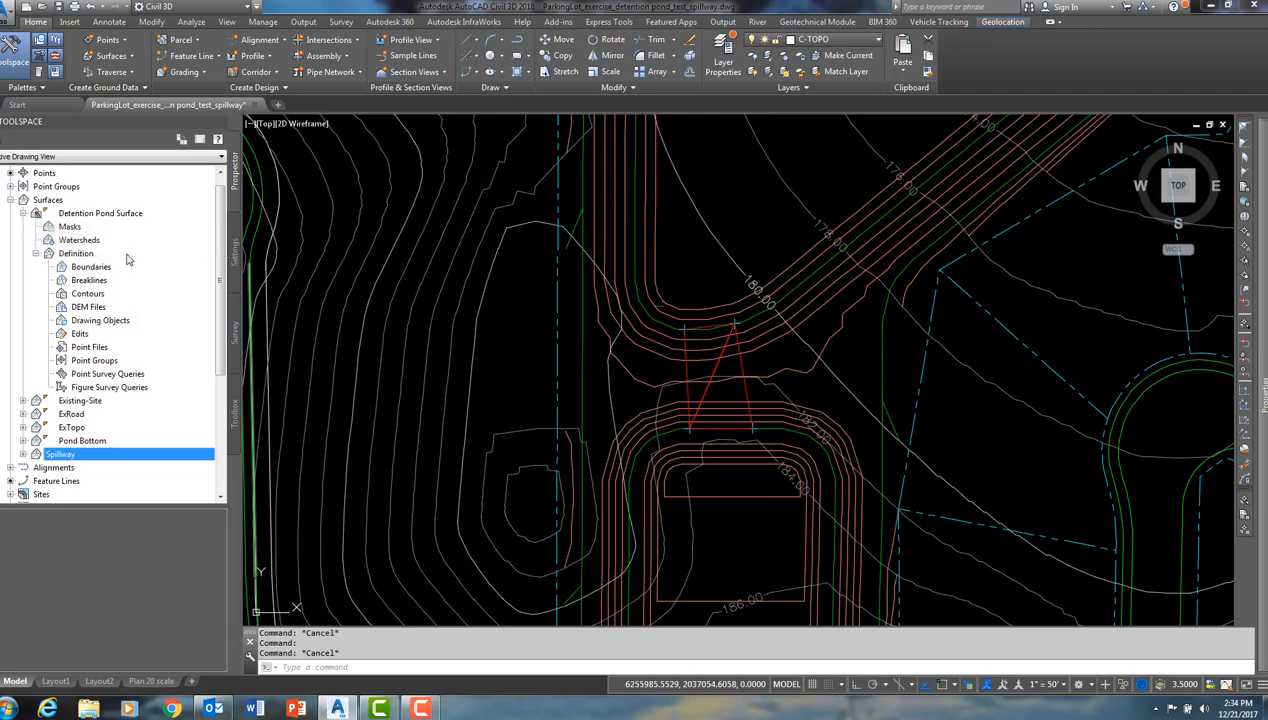
{"action": "mouse_move", "coordinate": [99, 224]}
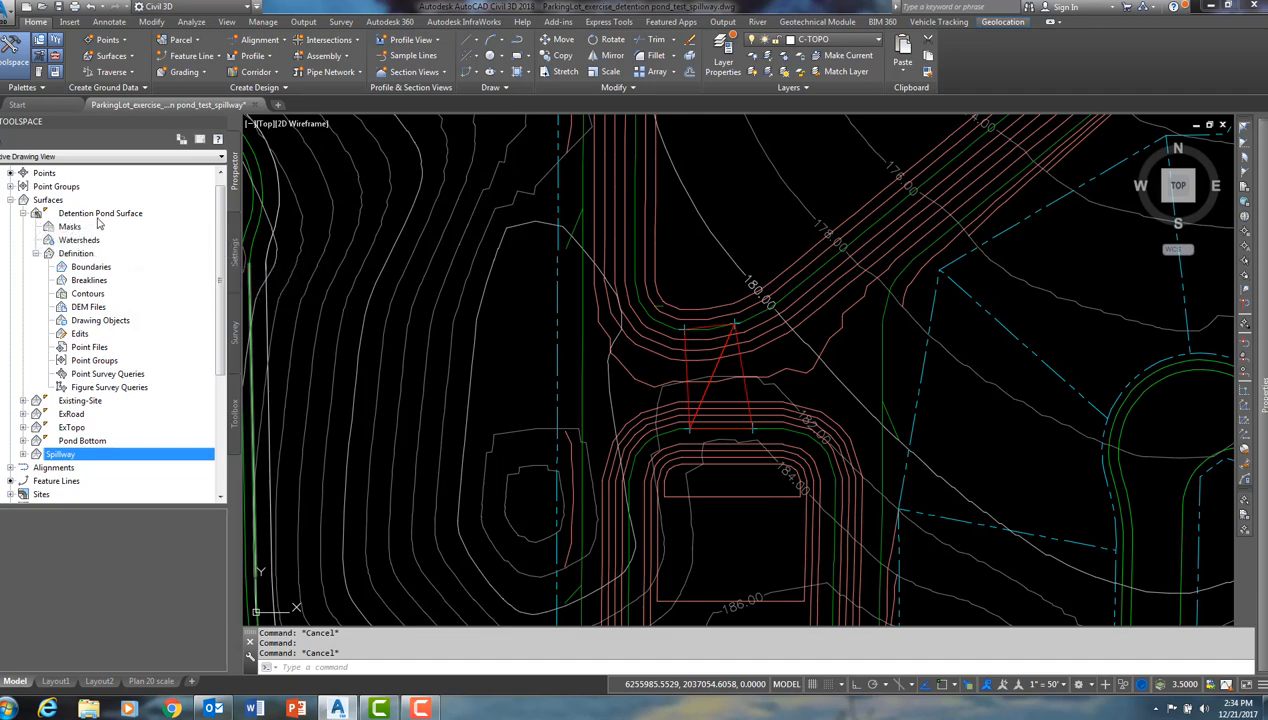
{"action": "mouse_move", "coordinate": [118, 219]}
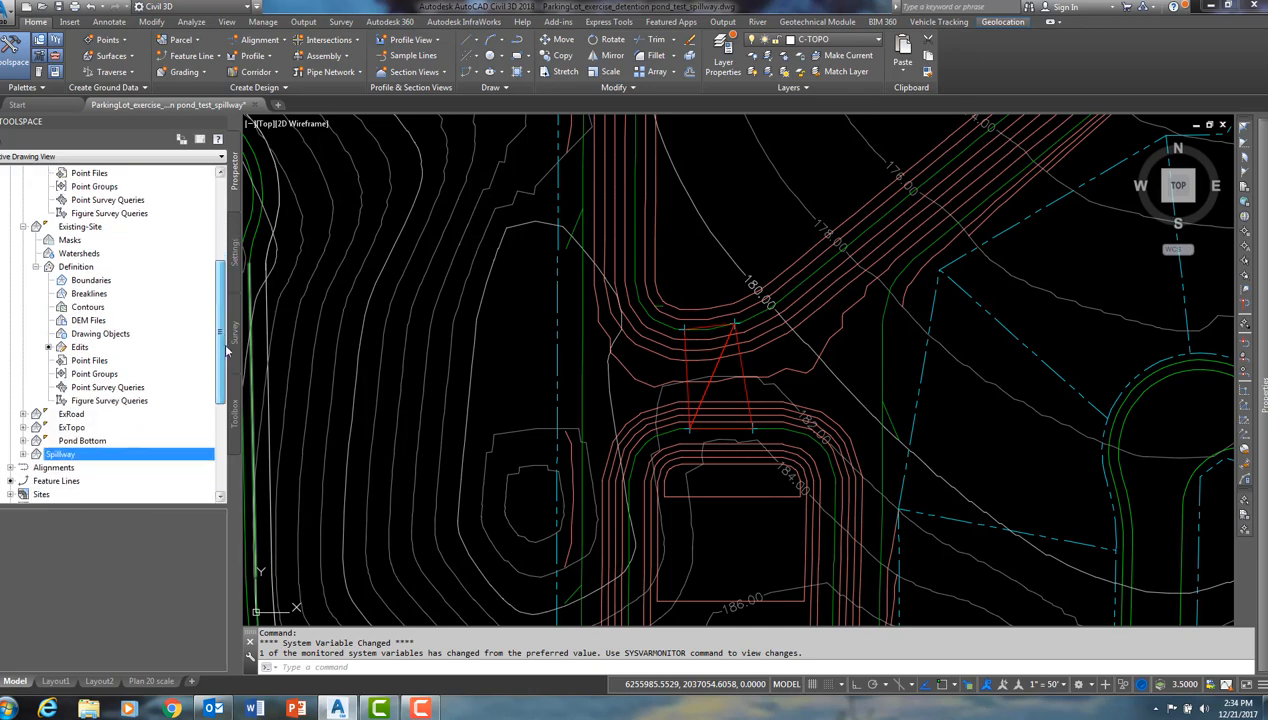
{"action": "scroll", "scroll_direction": "down", "scroll_amount": 3}
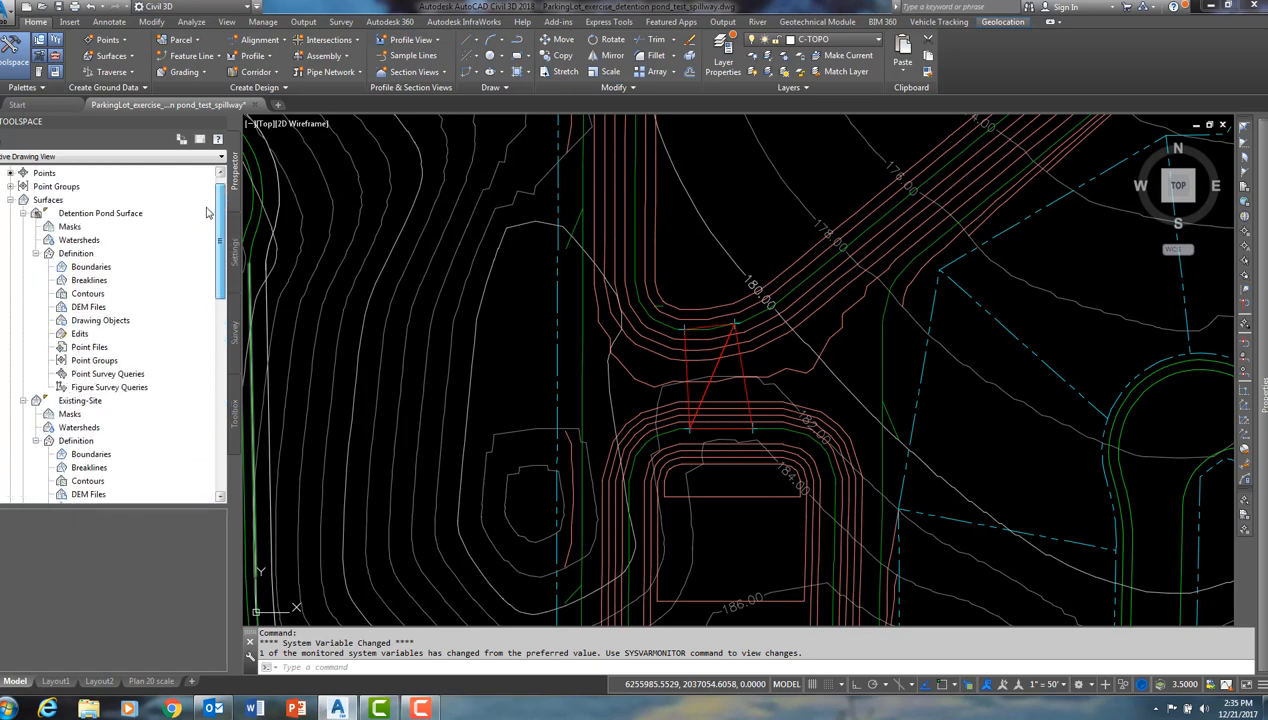
{"action": "scroll", "scroll_direction": "down", "scroll_amount": 3}
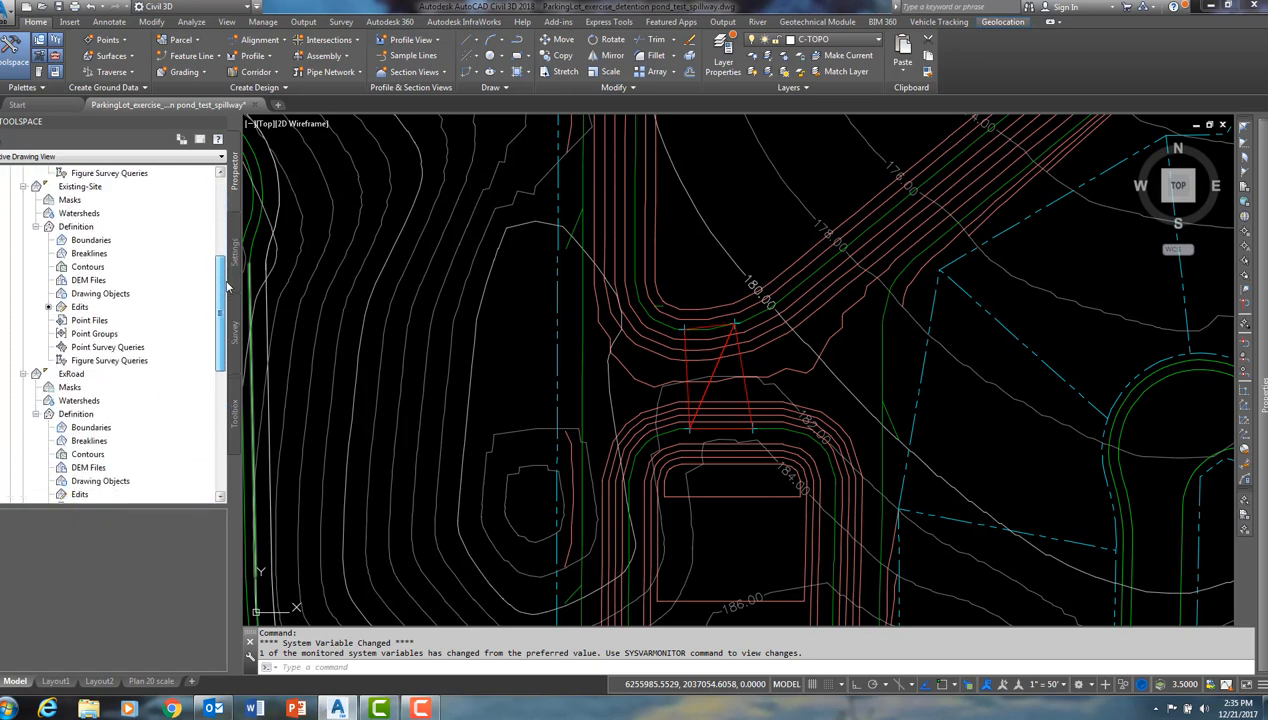
{"action": "scroll", "scroll_direction": "down", "scroll_amount": 3}
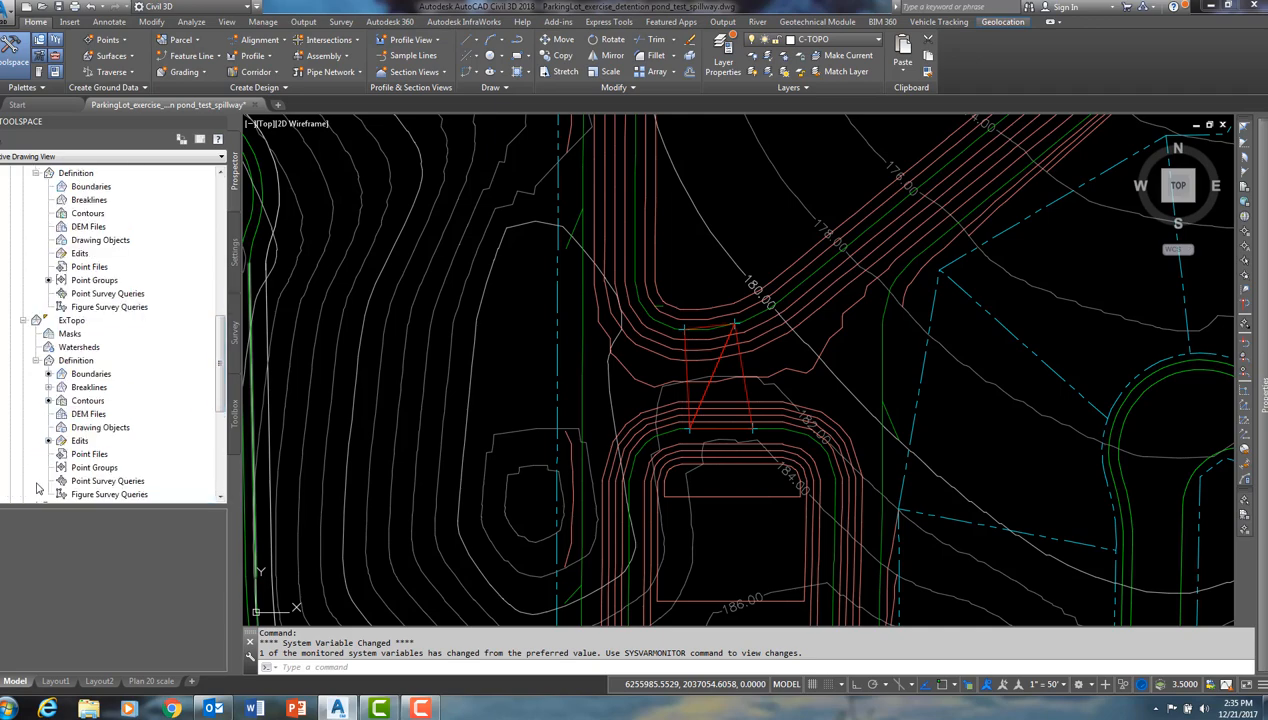
{"action": "left_click", "coordinate": [60, 347]}
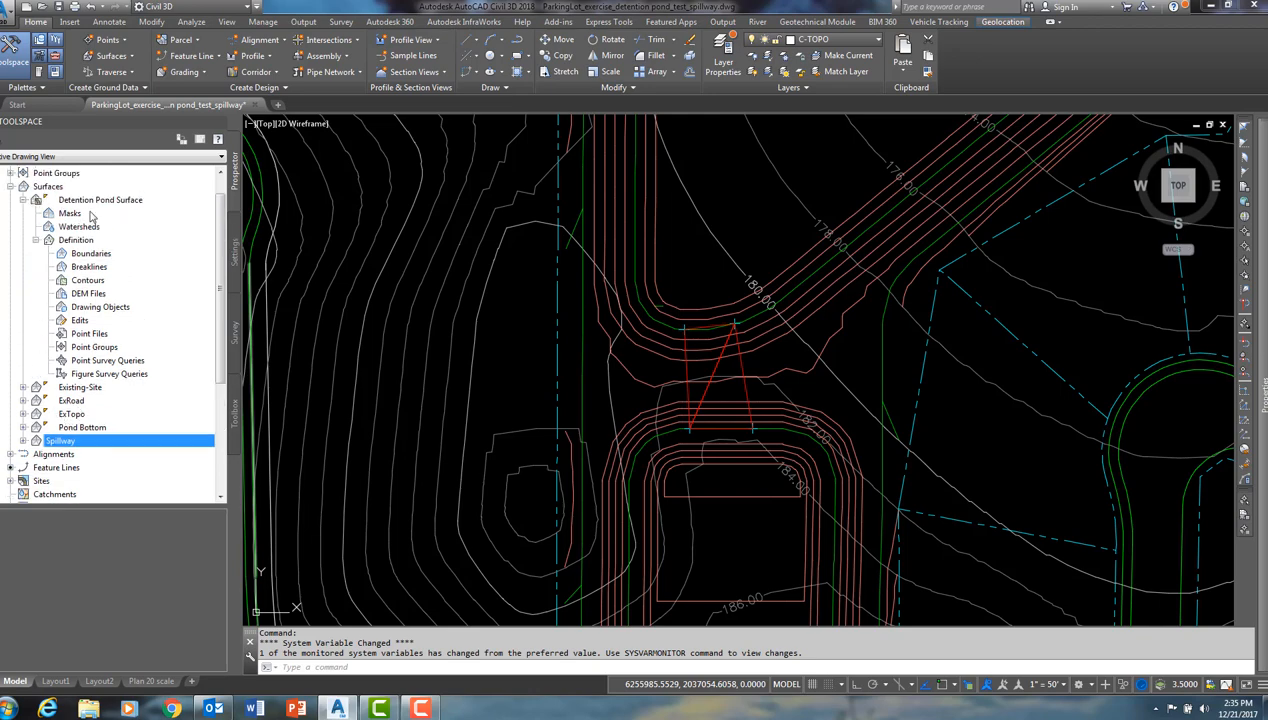
{"action": "mouse_move", "coordinate": [135, 247]}
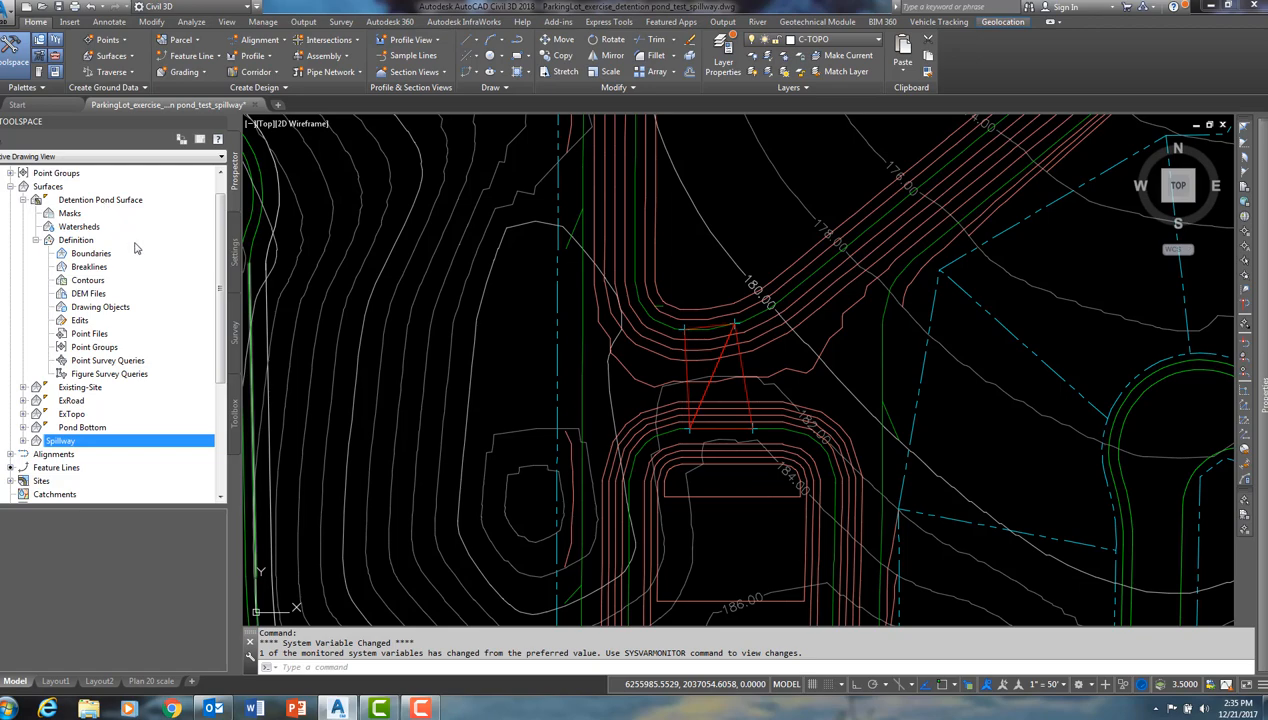
{"action": "mouse_move", "coordinate": [91, 253]}
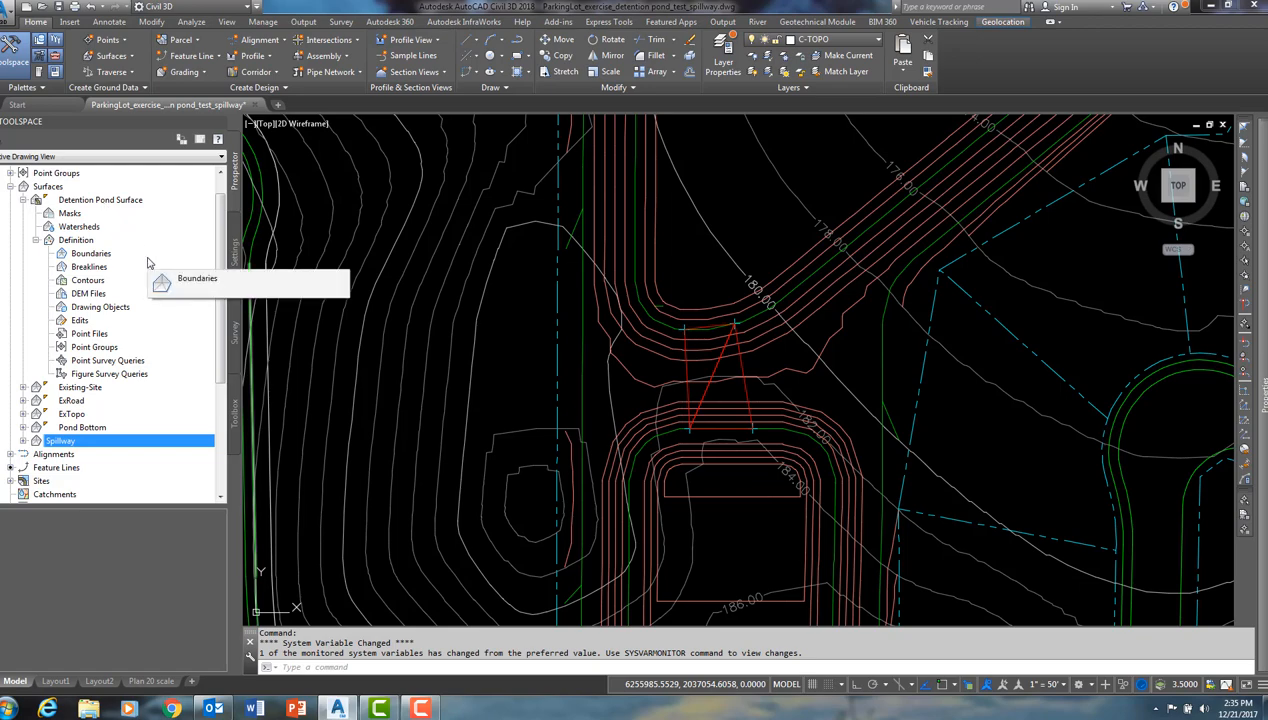
{"action": "mouse_move", "coordinate": [80, 207]}
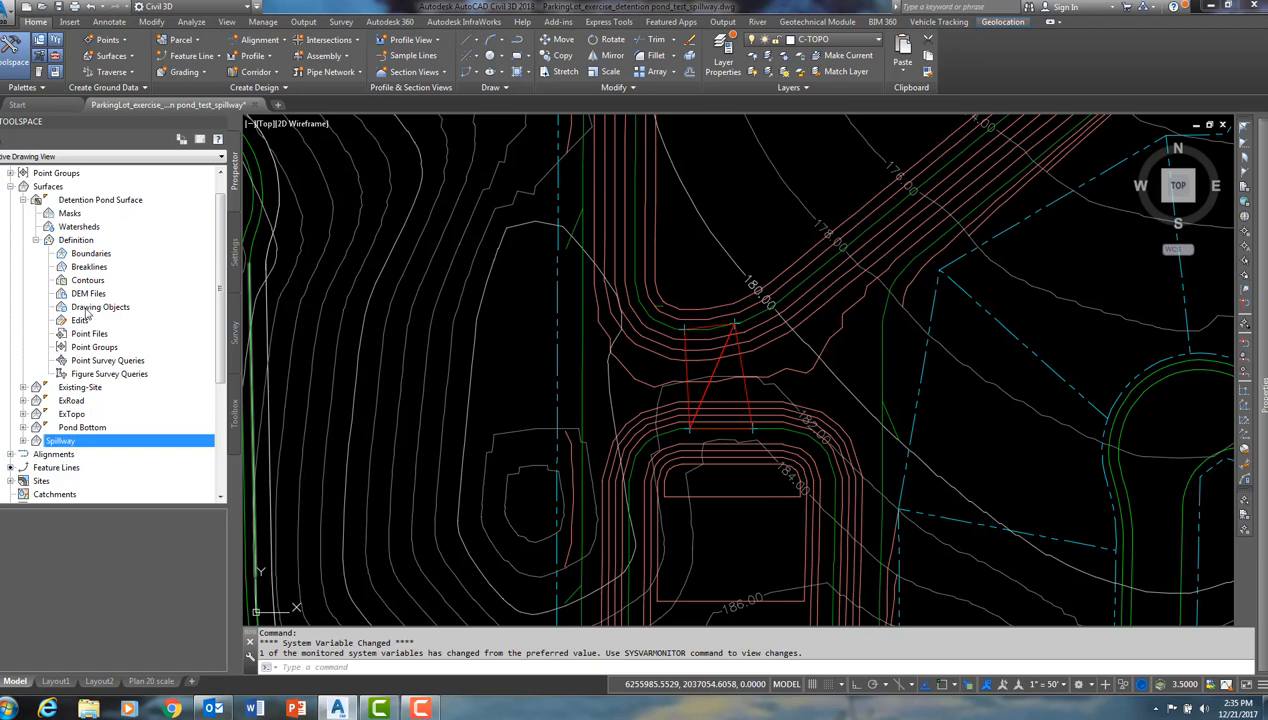
Step: Paste the Spillway surface into the Detention Pond Surface via Edits > Paste Surface
{"action": "right_click", "coordinate": [80, 320]}
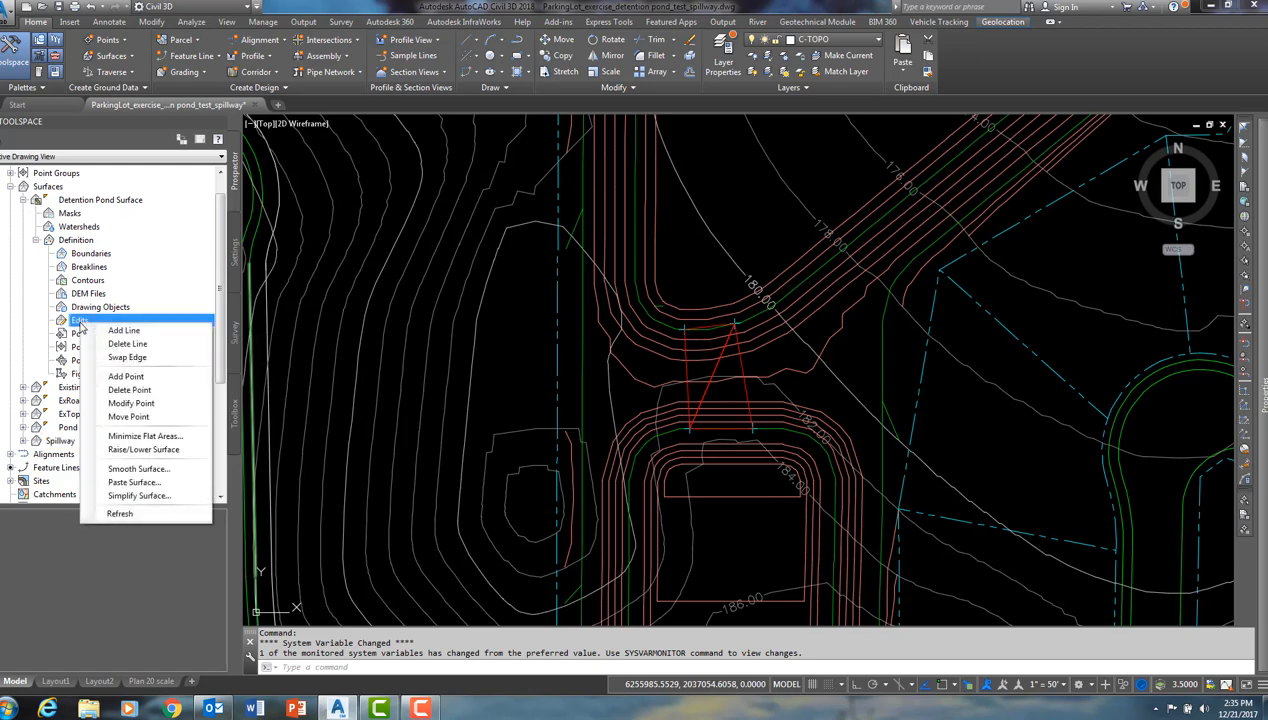
{"action": "left_click", "coordinate": [134, 482]}
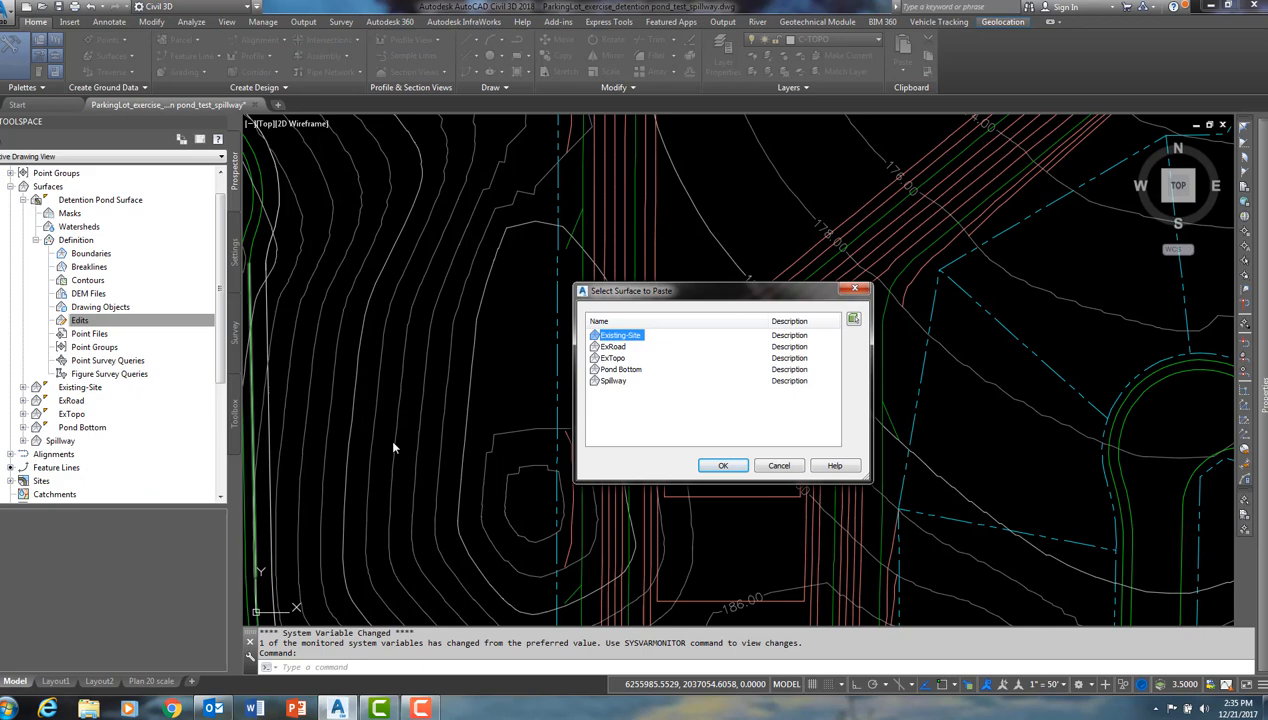
{"action": "left_click", "coordinate": [613, 381]}
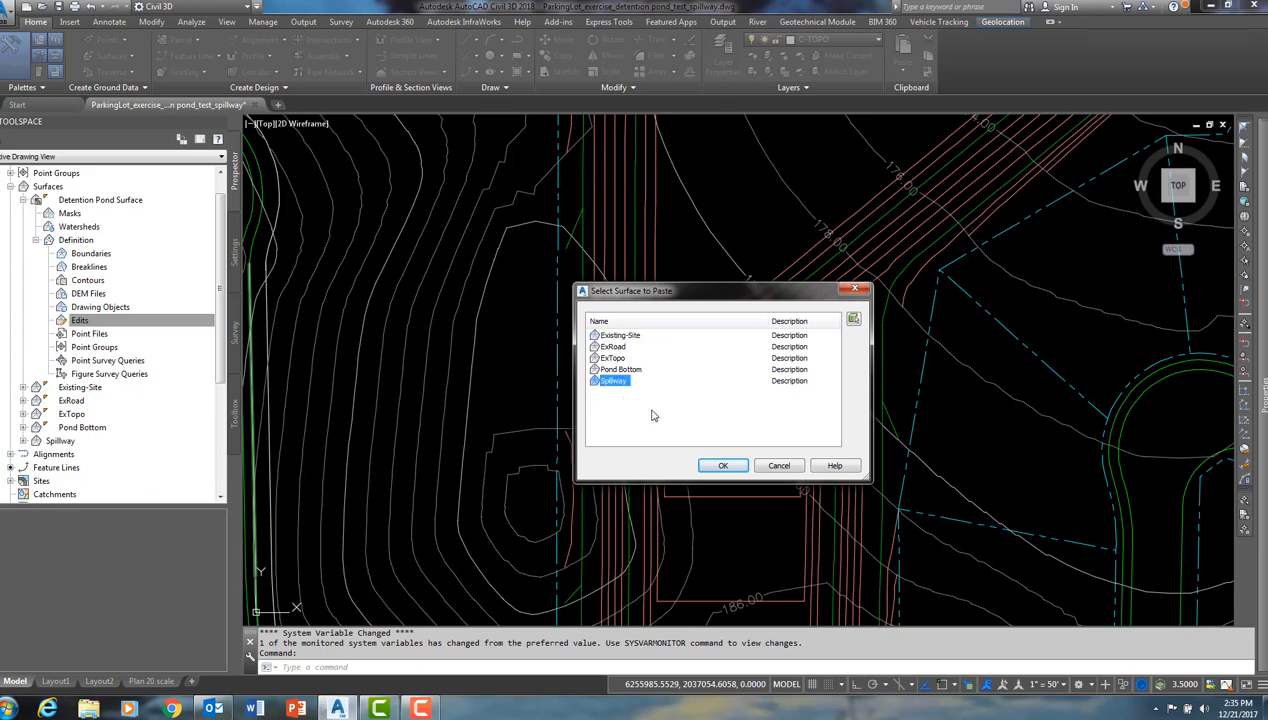
{"action": "left_click", "coordinate": [723, 465]}
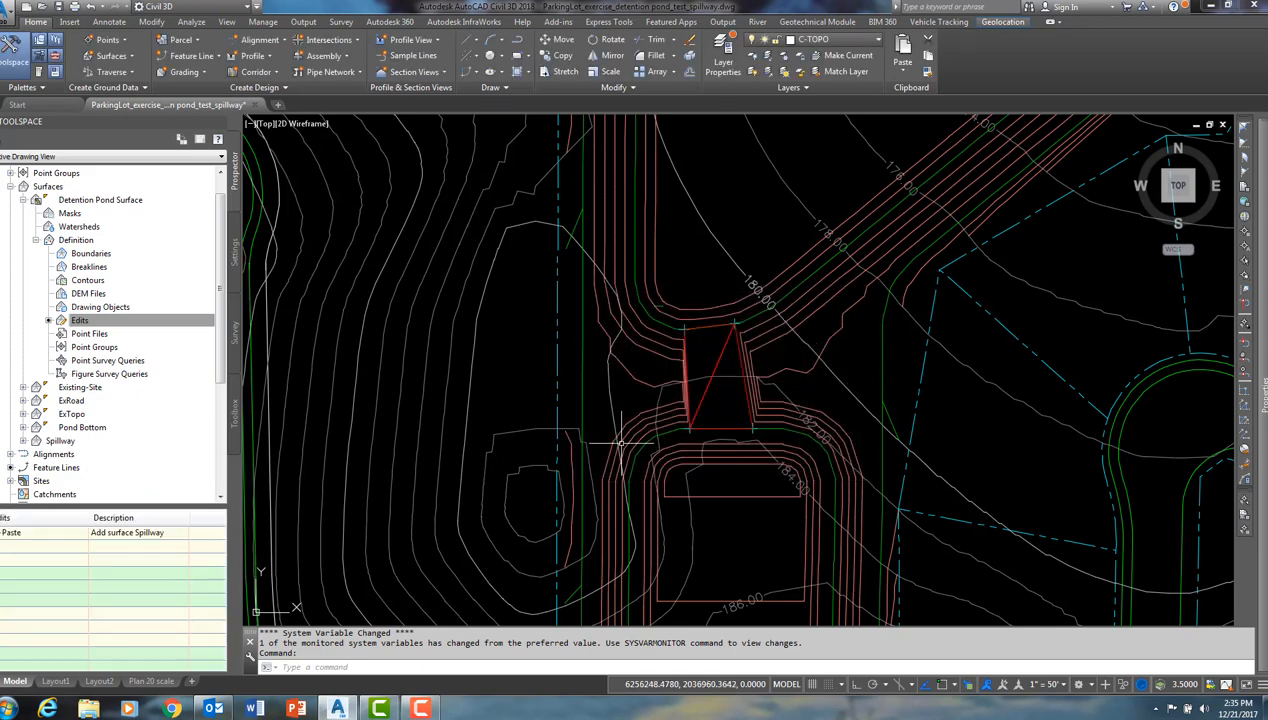
{"action": "mouse_move", "coordinate": [315, 295]}
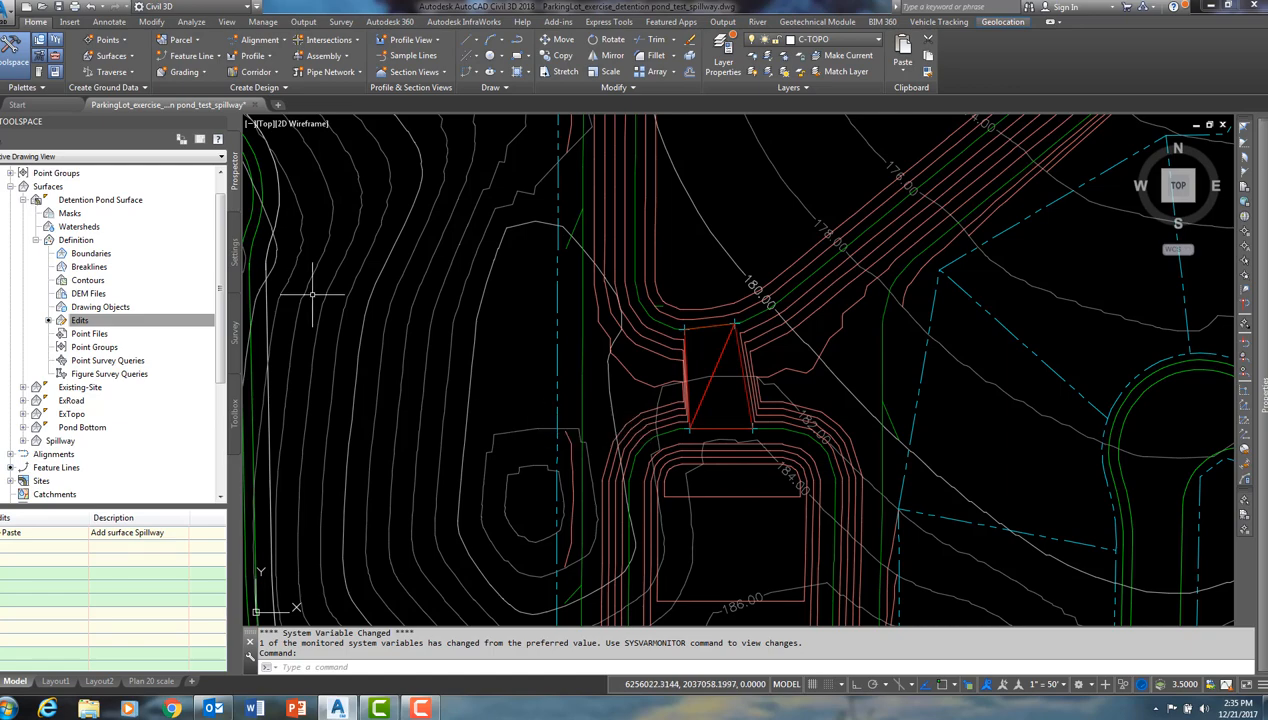
{"action": "mouse_move", "coordinate": [745, 365]}
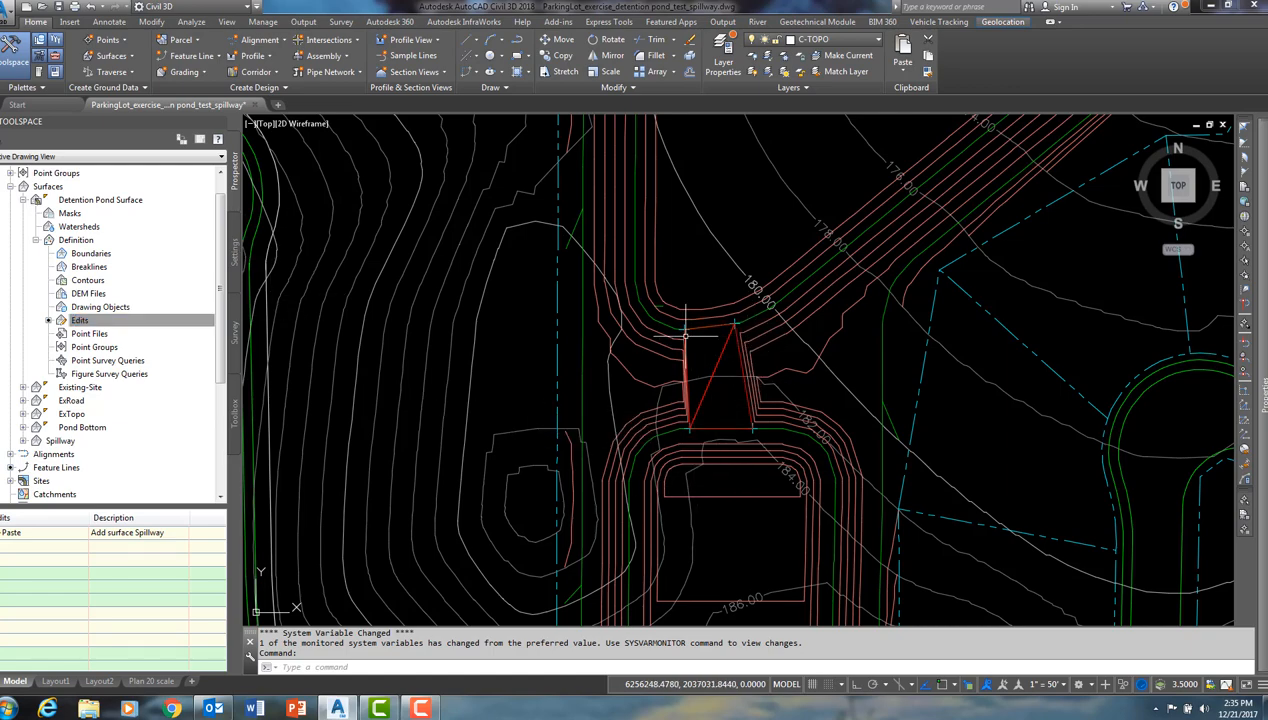
{"action": "left_click", "coordinate": [80, 319]}
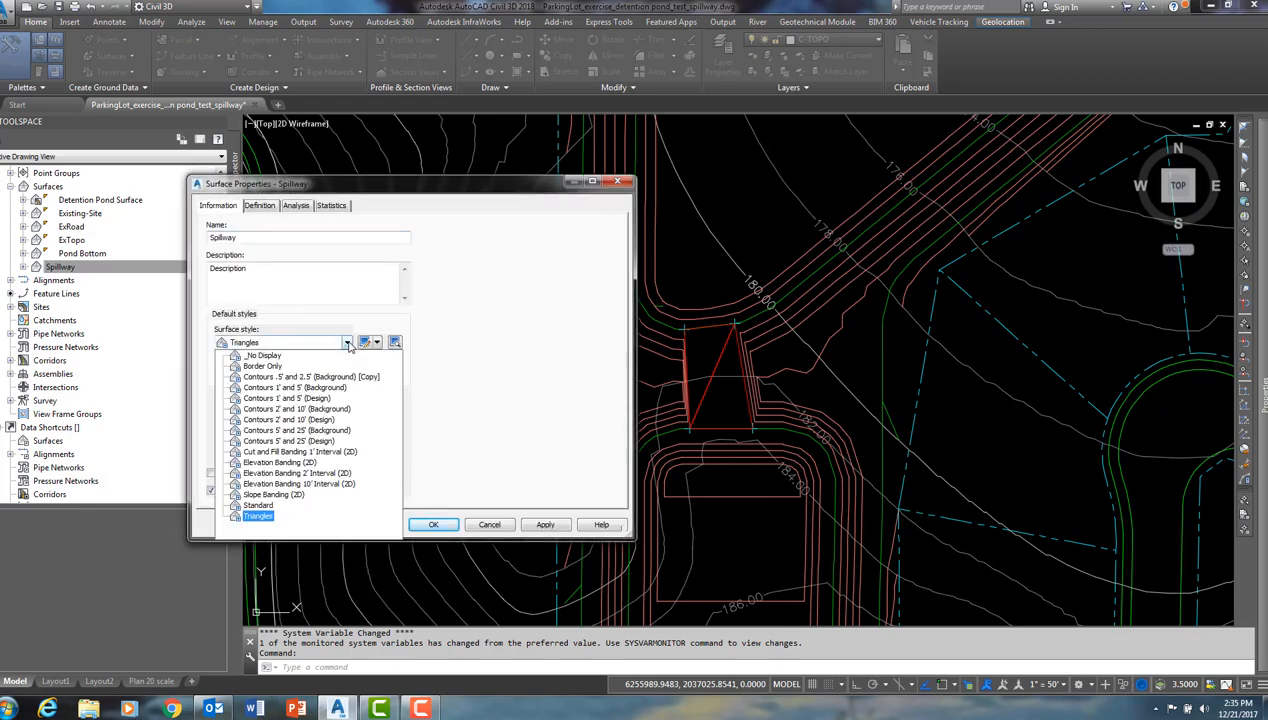
Step: Change the Spillway surface style from Triangles to _No Display and confirm
{"action": "left_click", "coordinate": [263, 355]}
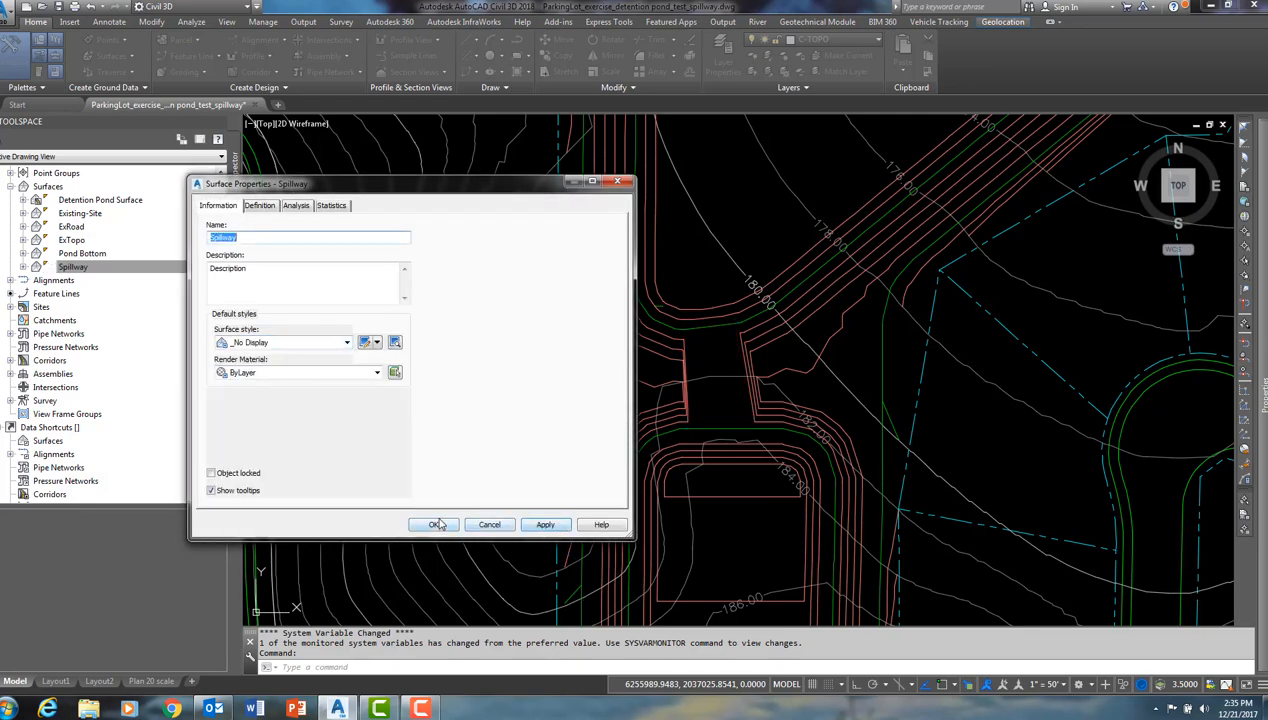
{"action": "left_click", "coordinate": [434, 524]}
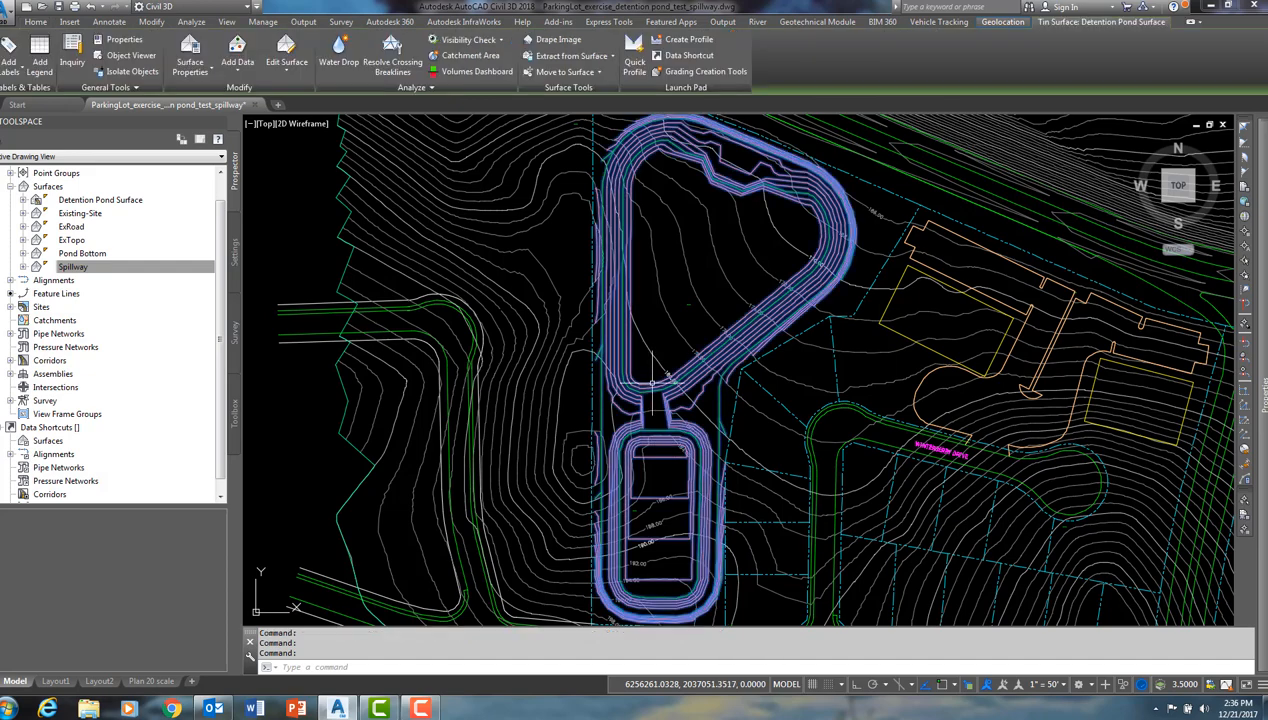
{"action": "mouse_move", "coordinate": [655, 385]}
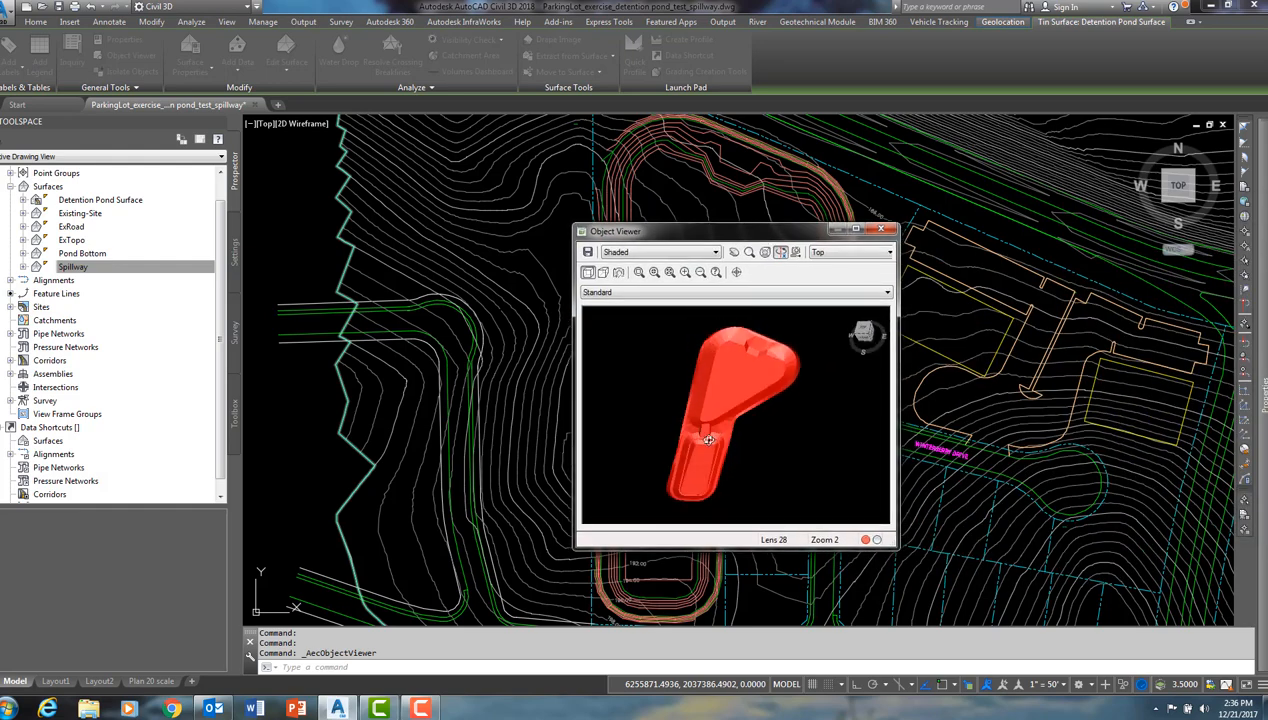
{"action": "mouse_move", "coordinate": [717, 445]}
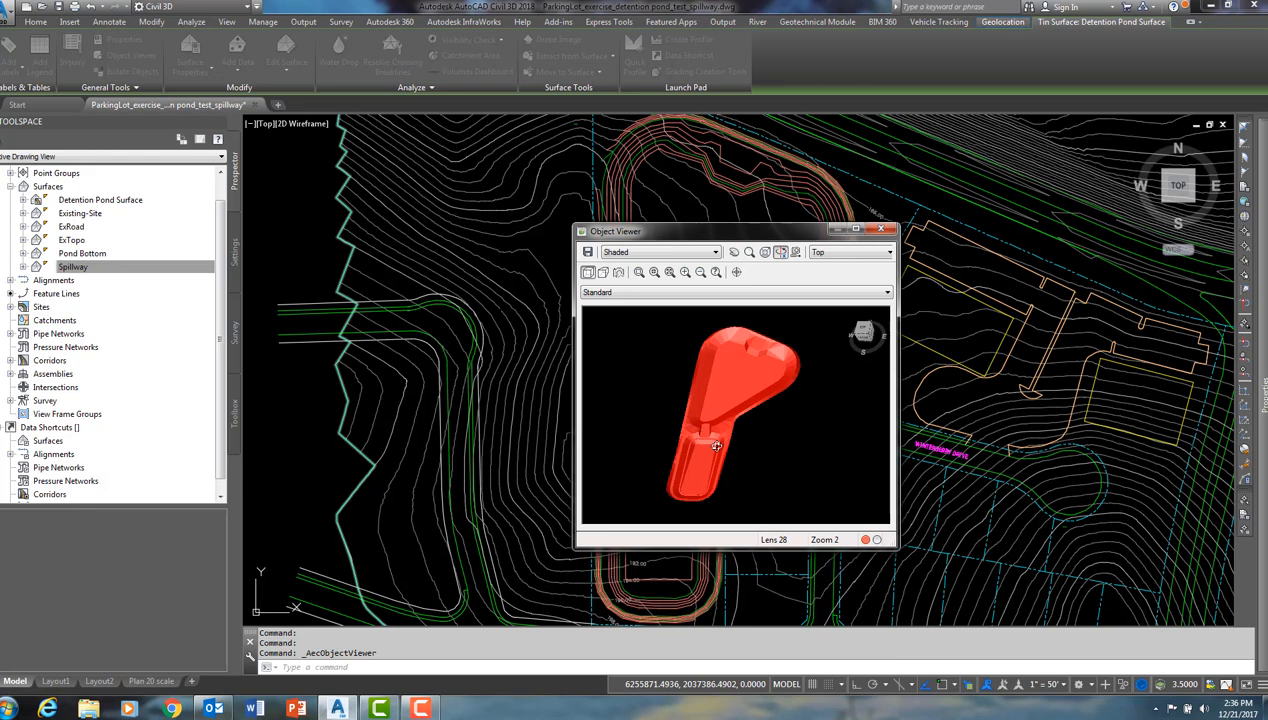